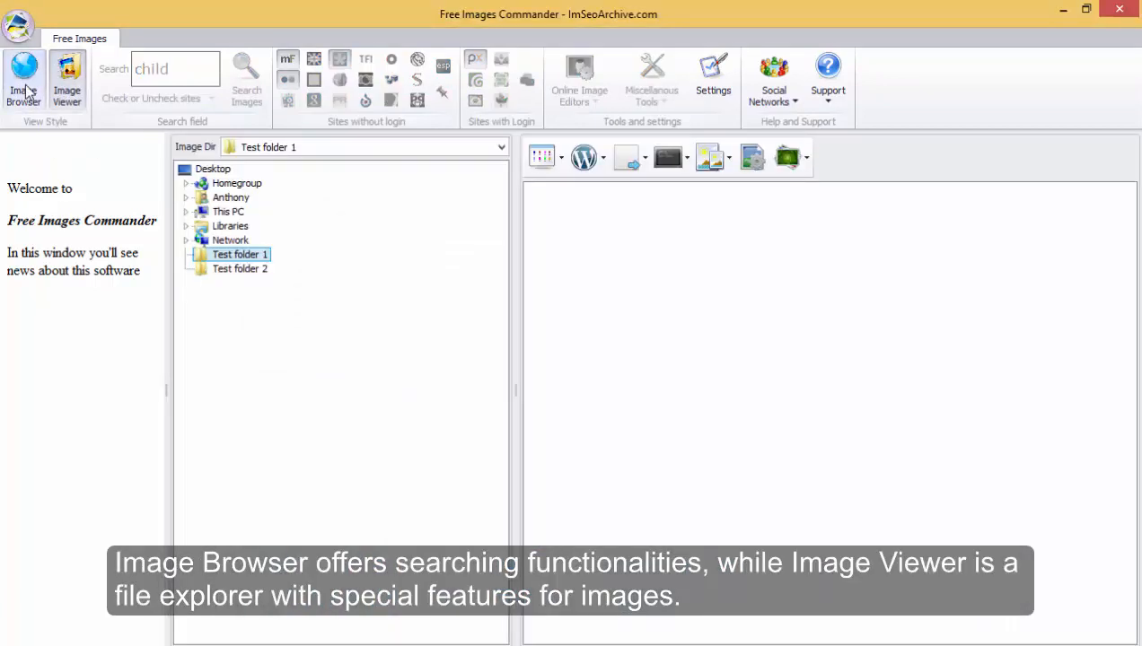
# Switch to the Image Browser view with the ImSeoArchive start page and 'child' in search
pyautogui.click(25, 80)
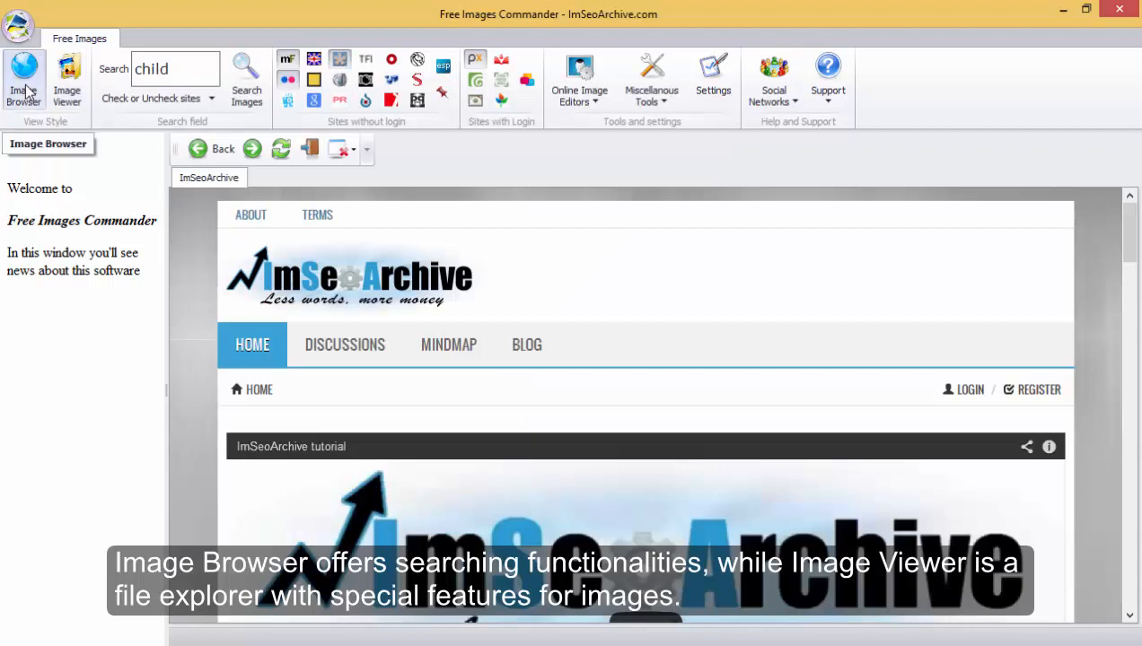
pyautogui.moveTo(323, 129)
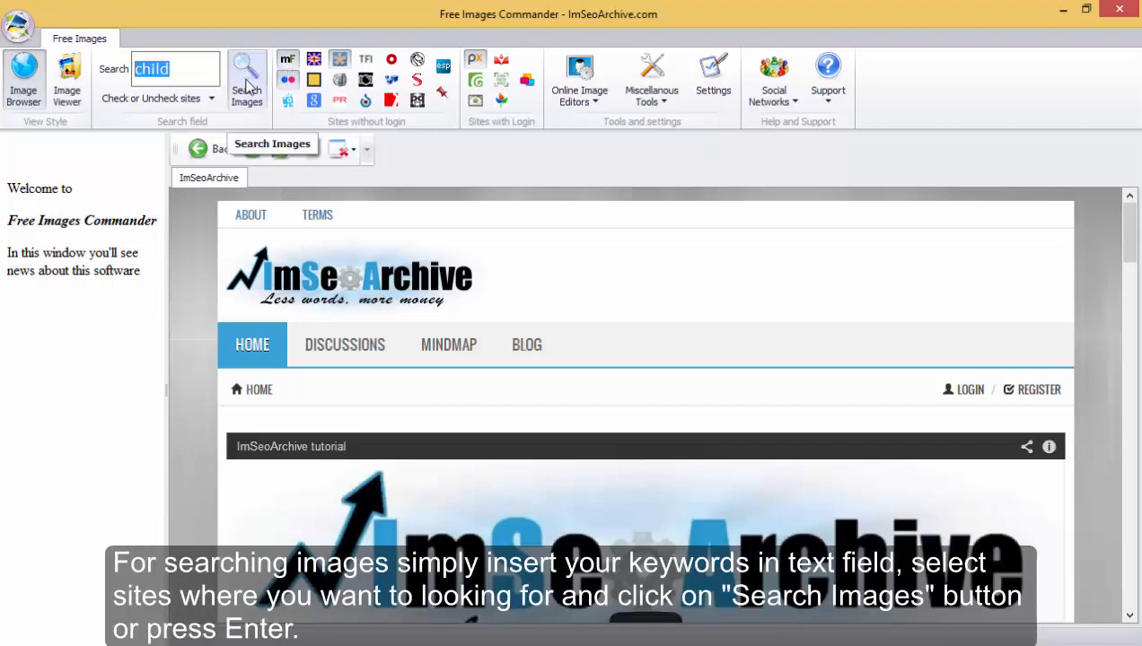
# Search image sites for 'child' and download two Morguefile photos, including the pink object
pyautogui.click(246, 81)
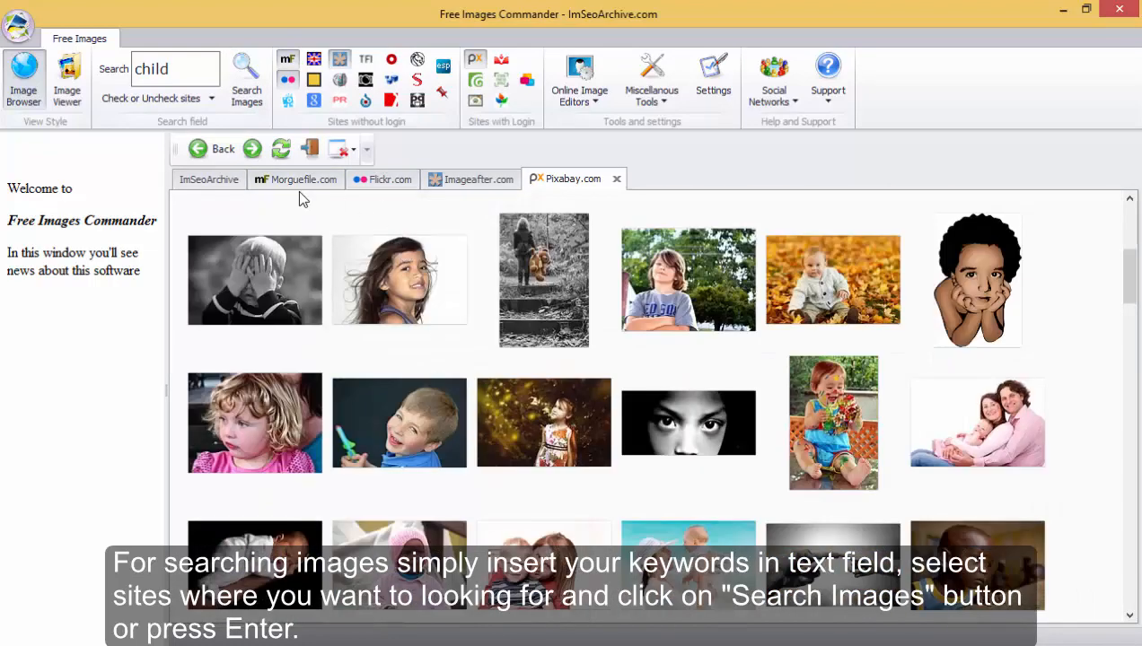
pyautogui.click(302, 178)
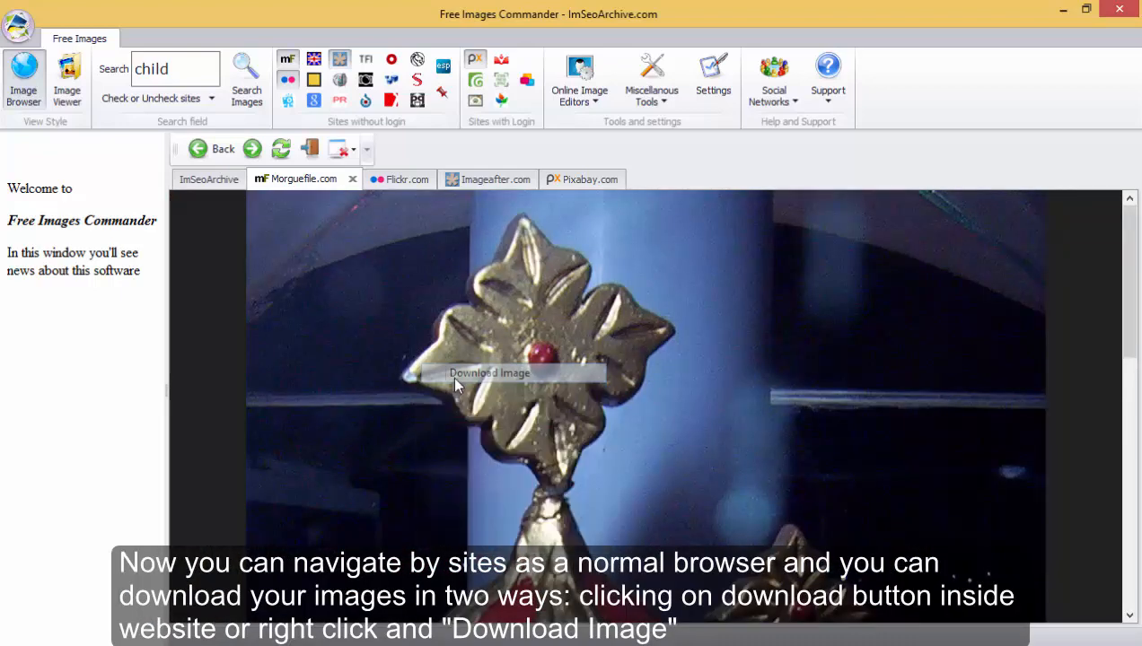
pyautogui.click(489, 372)
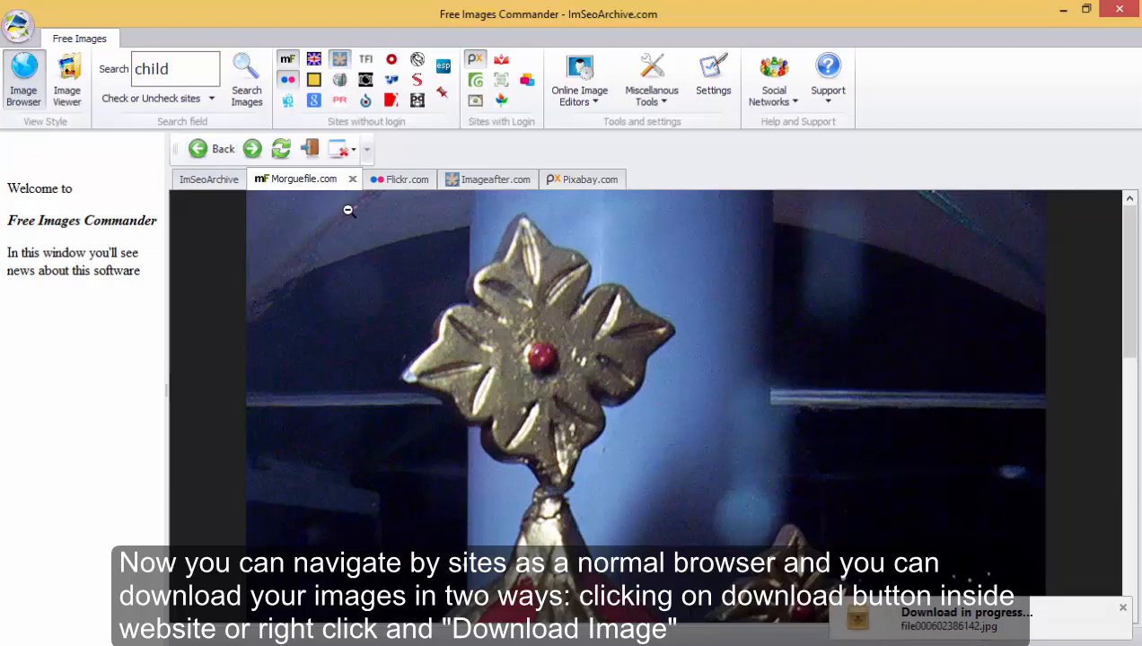
pyautogui.click(488, 179)
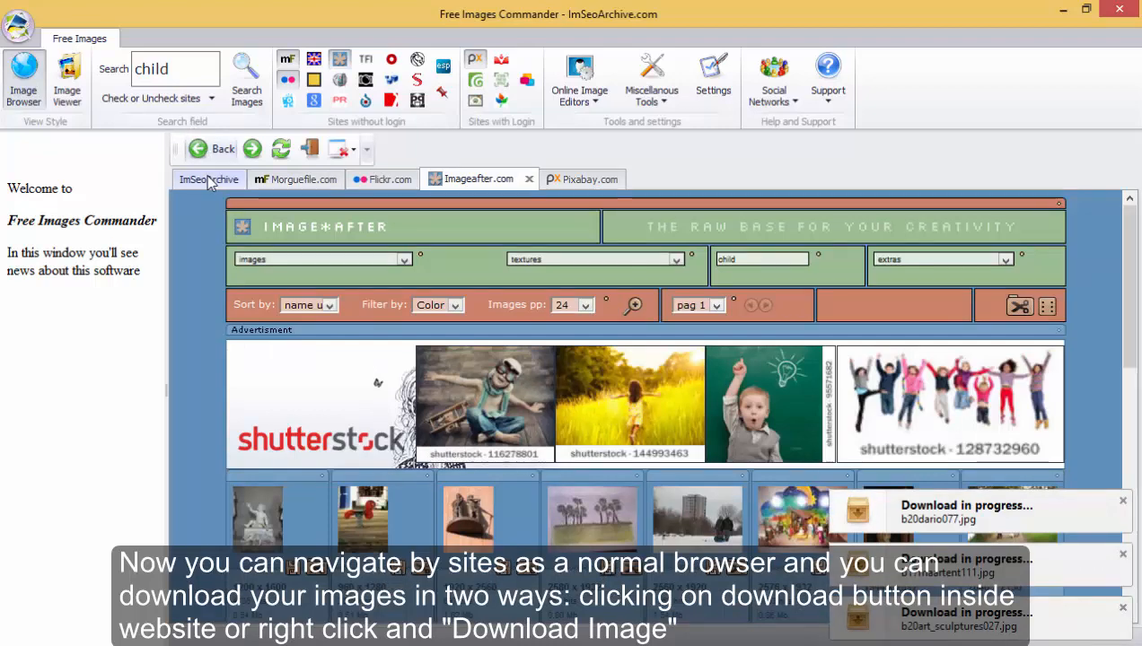
pyautogui.click(297, 179)
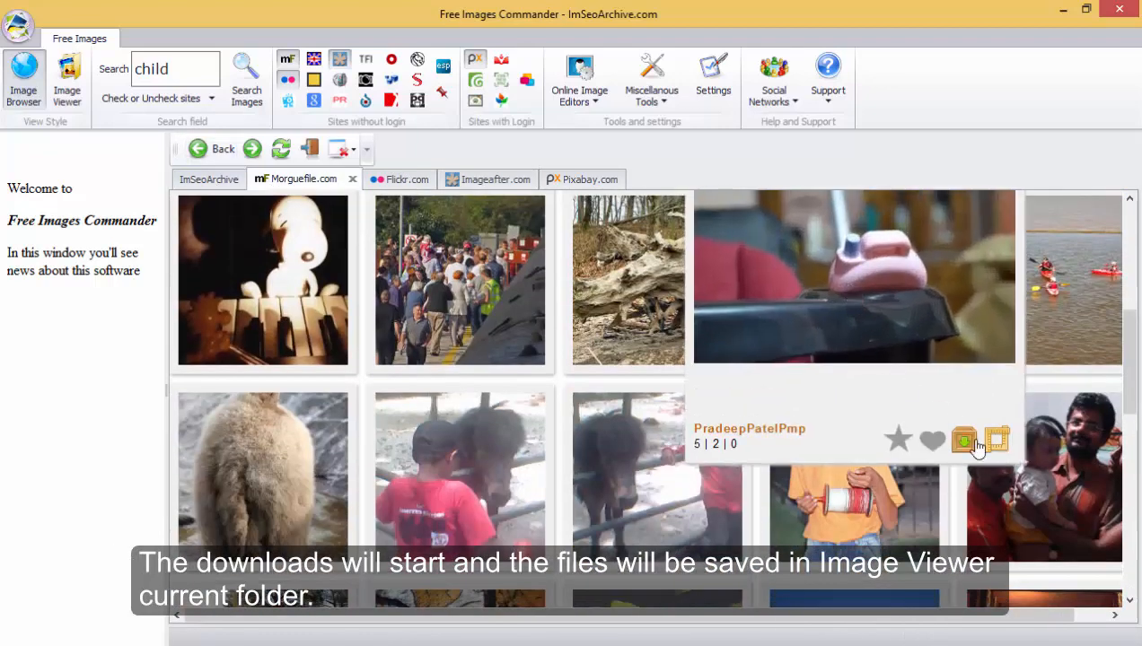
pyautogui.click(963, 440)
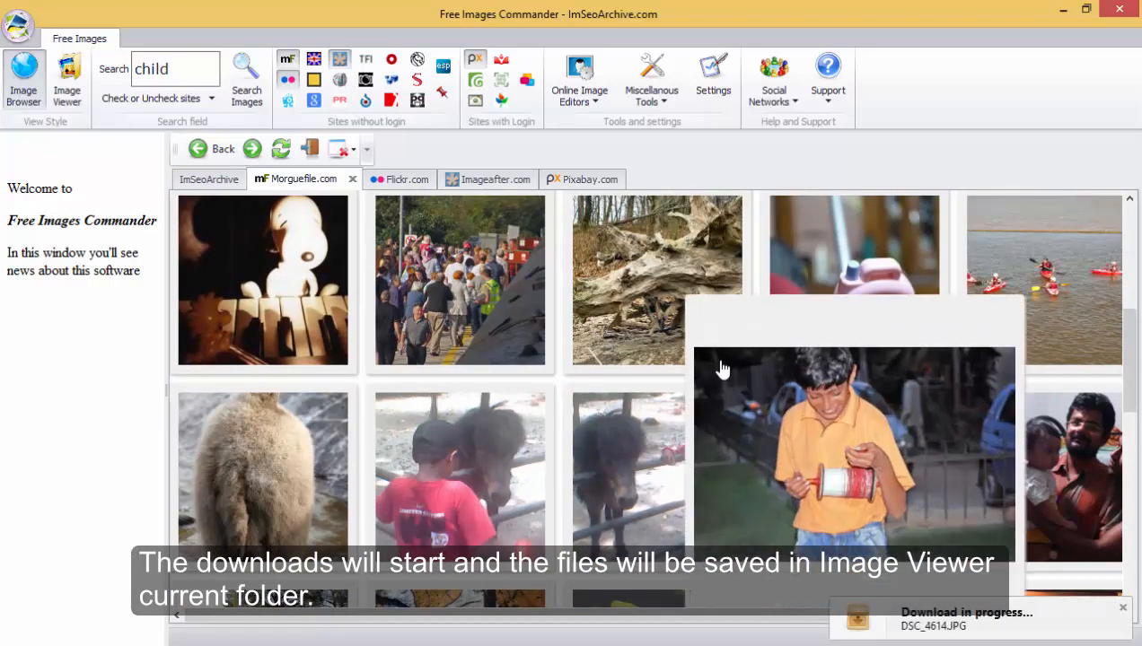
# Download the 'Children of 2010' photo from the Flickr results
pyautogui.click(391, 178)
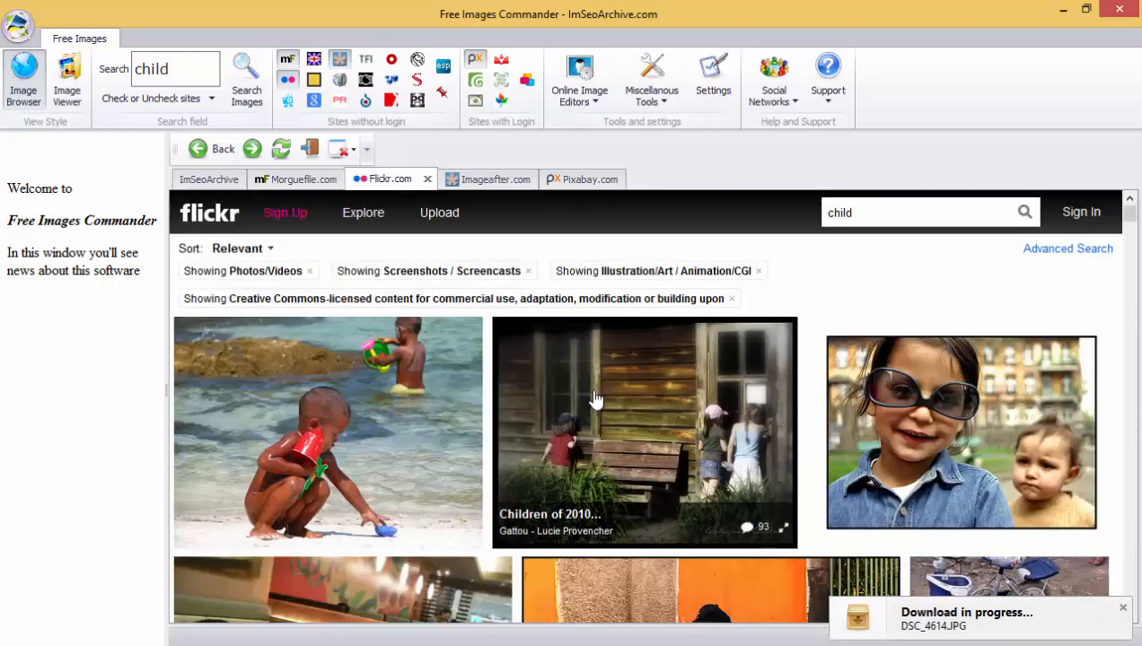
pyautogui.click(643, 432)
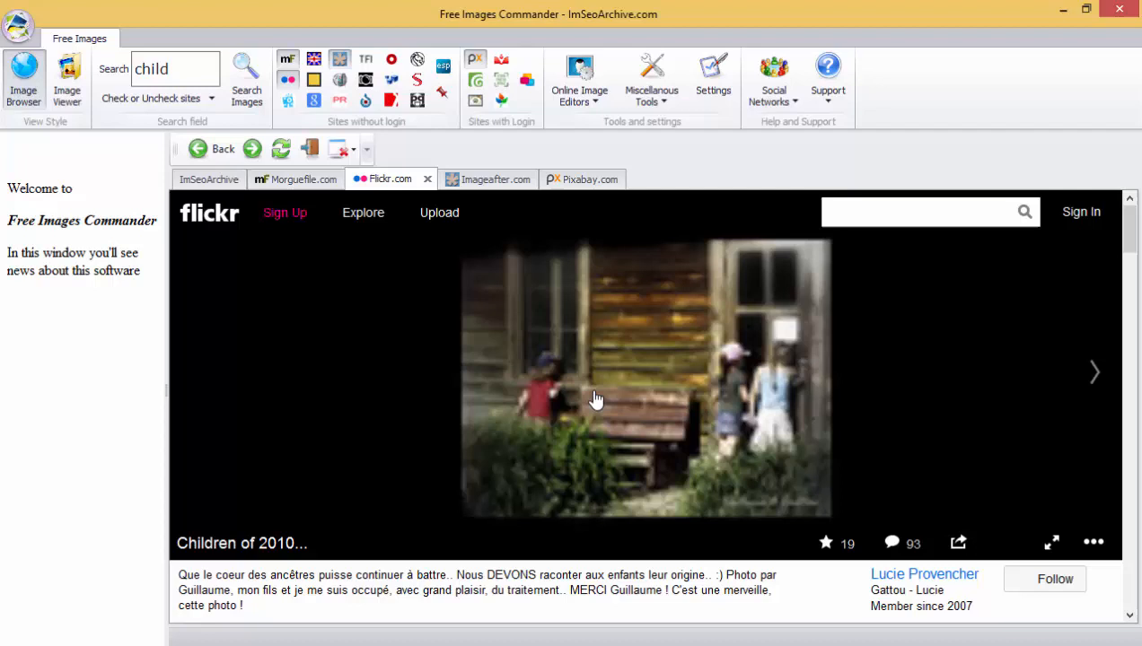
pyautogui.rightClick(597, 398)
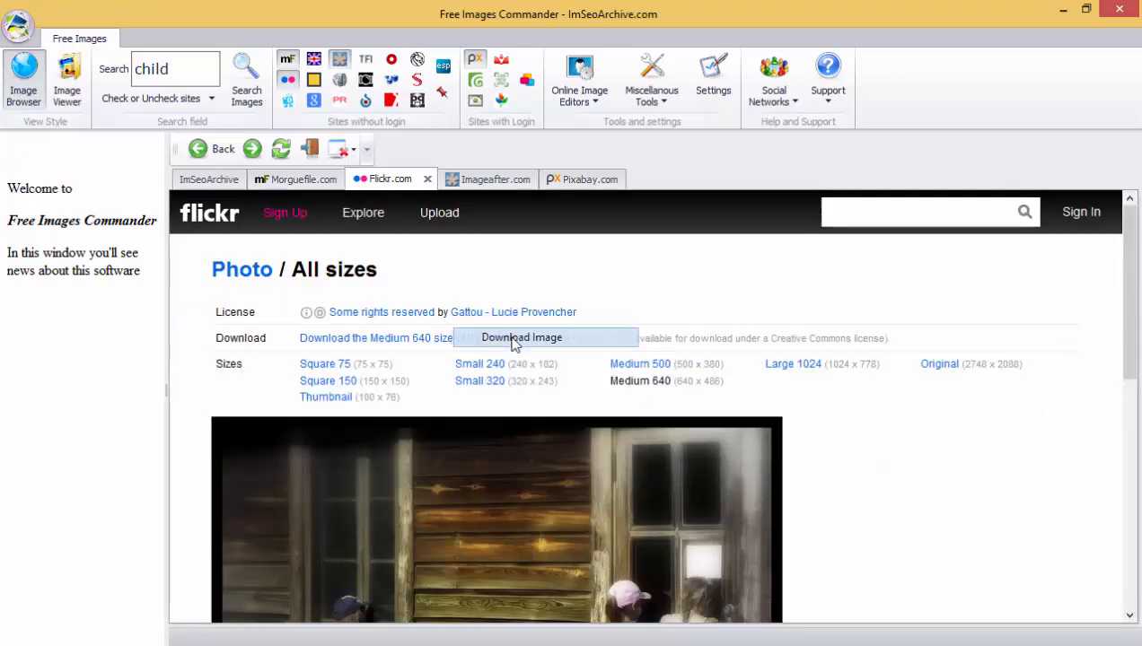
pyautogui.click(522, 337)
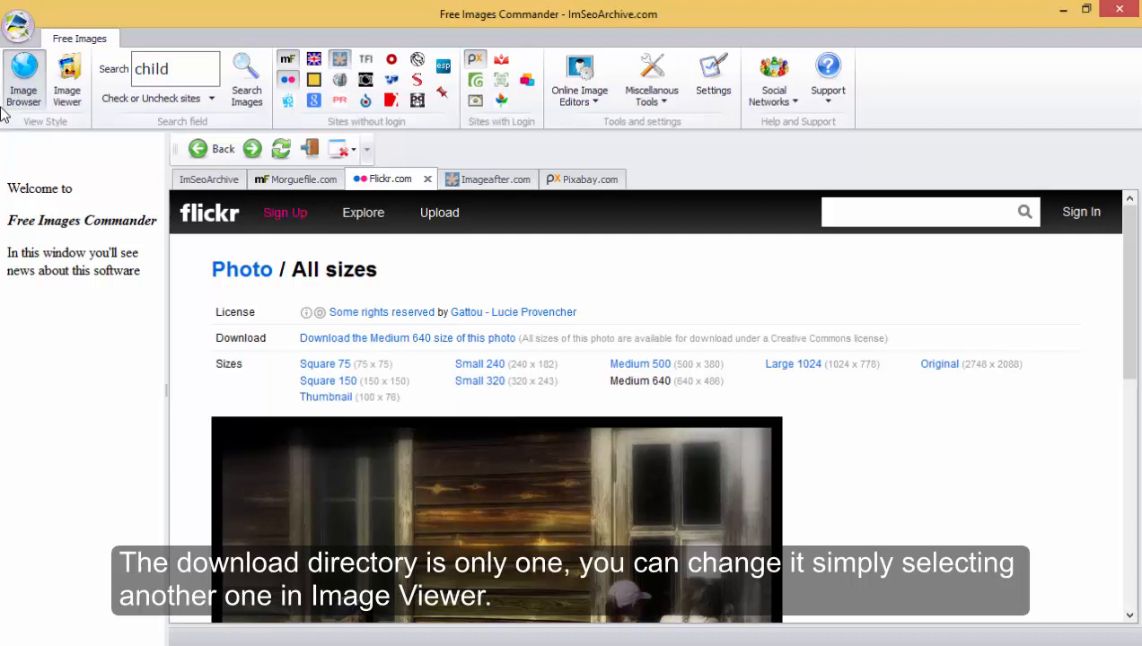
pyautogui.click(66, 81)
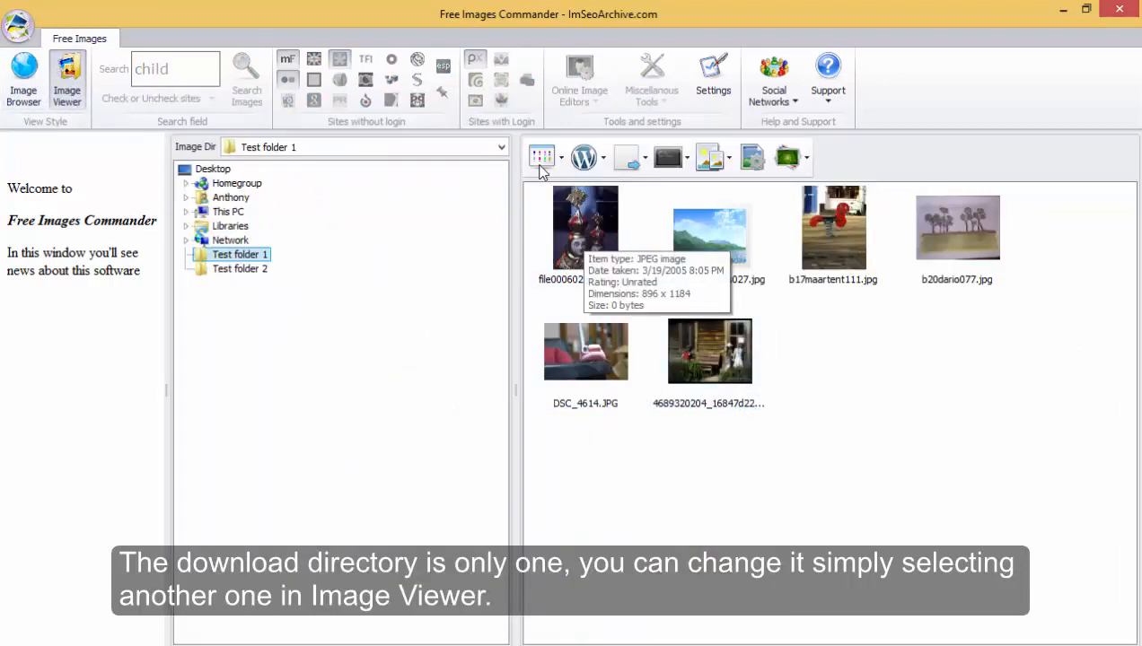
pyautogui.click(542, 157)
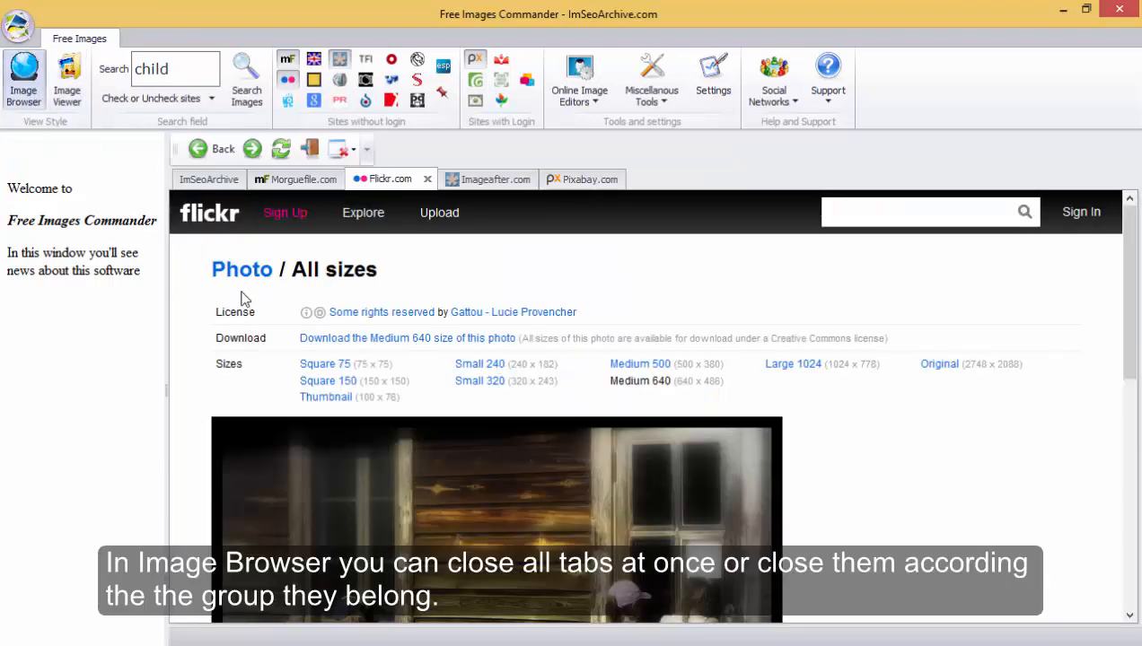
# Close all image site tabs, leaving only the ImSeoArchive page
pyautogui.click(339, 149)
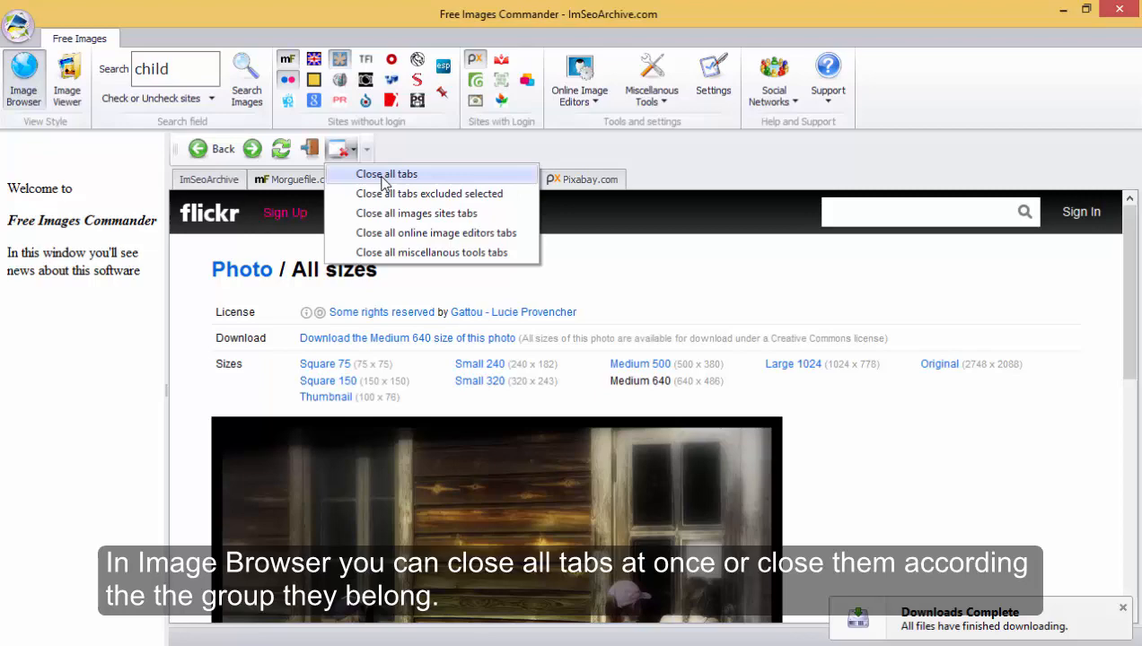
pyautogui.click(386, 173)
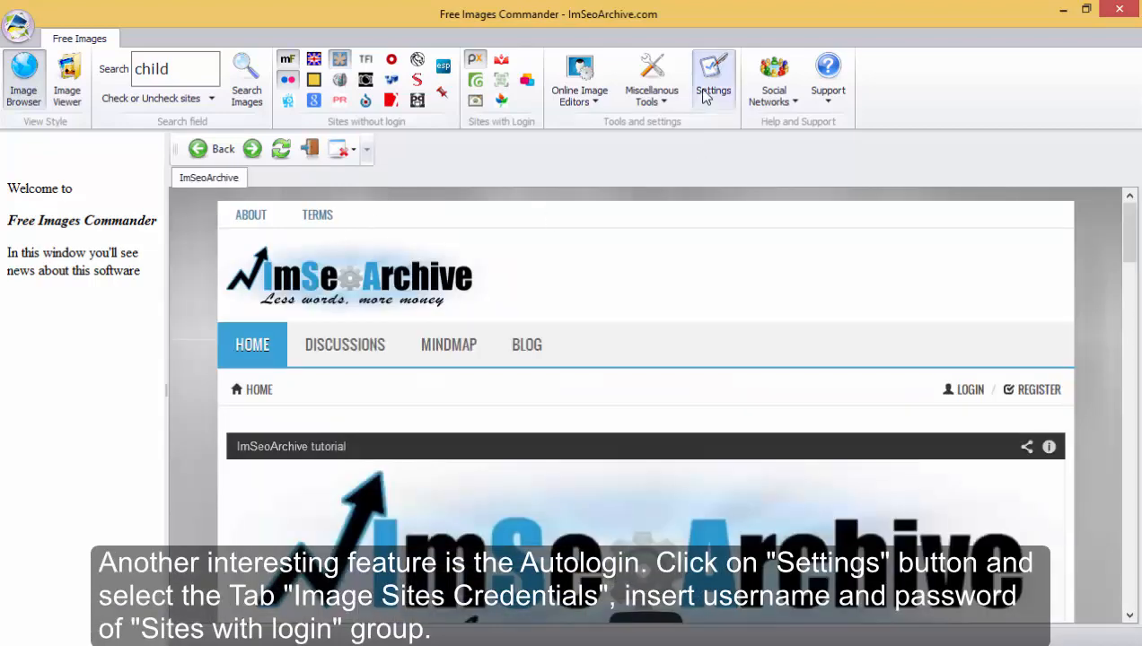
pyautogui.moveTo(714, 79)
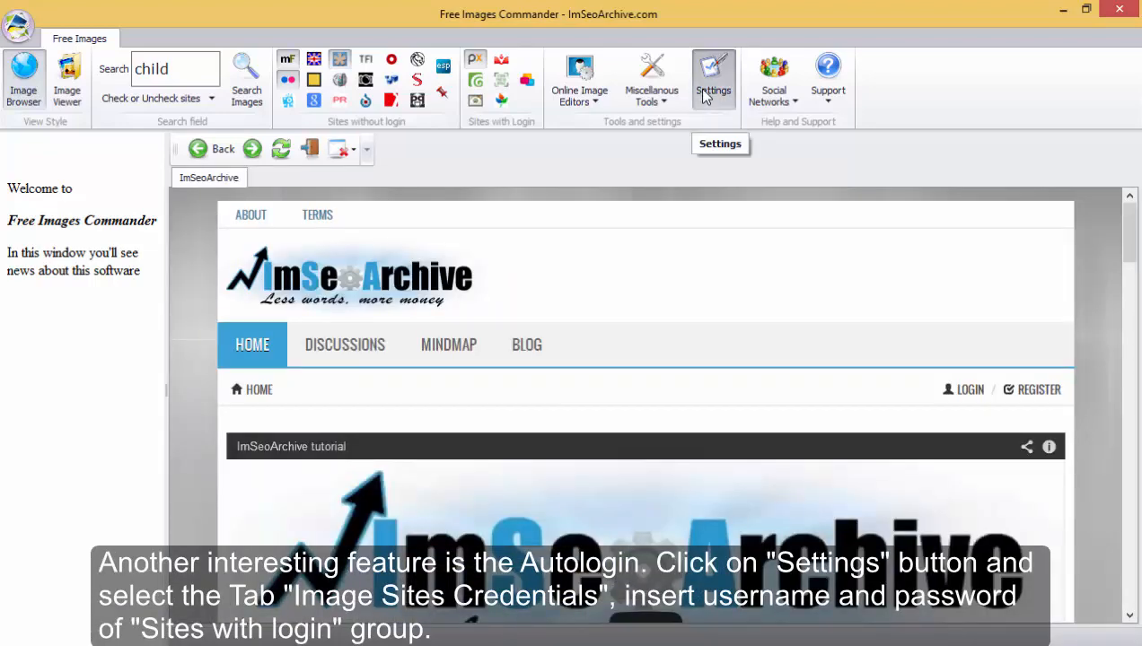
# Save a Pixabay.com username and password under Image Sites Credentials in Settings
pyautogui.click(713, 79)
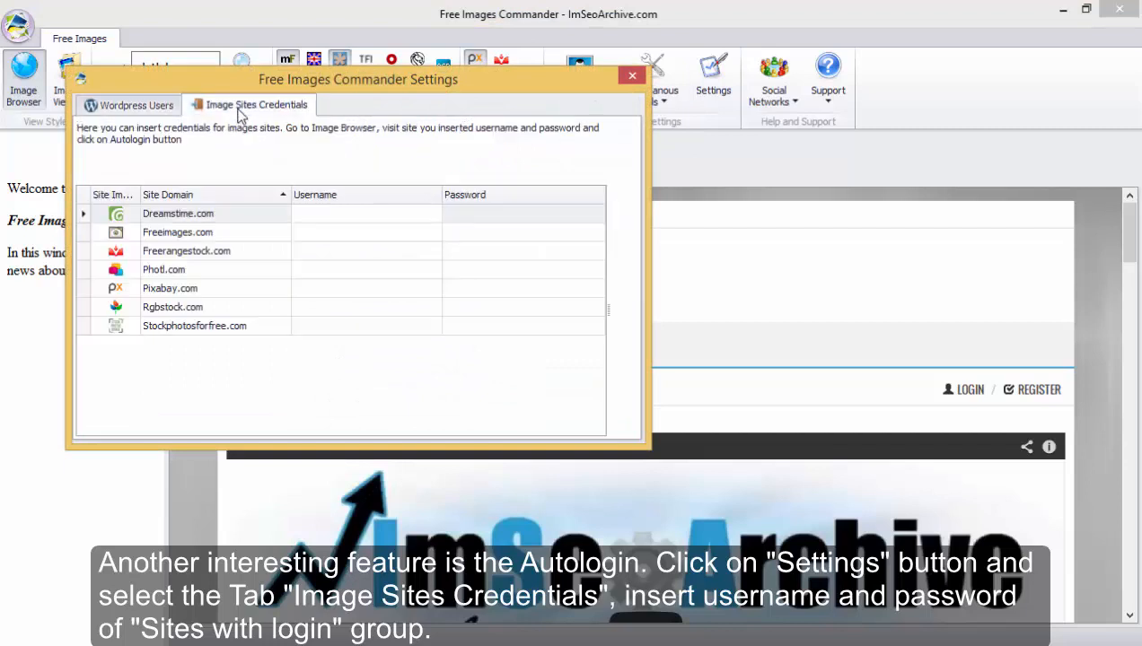
pyautogui.click(365, 288)
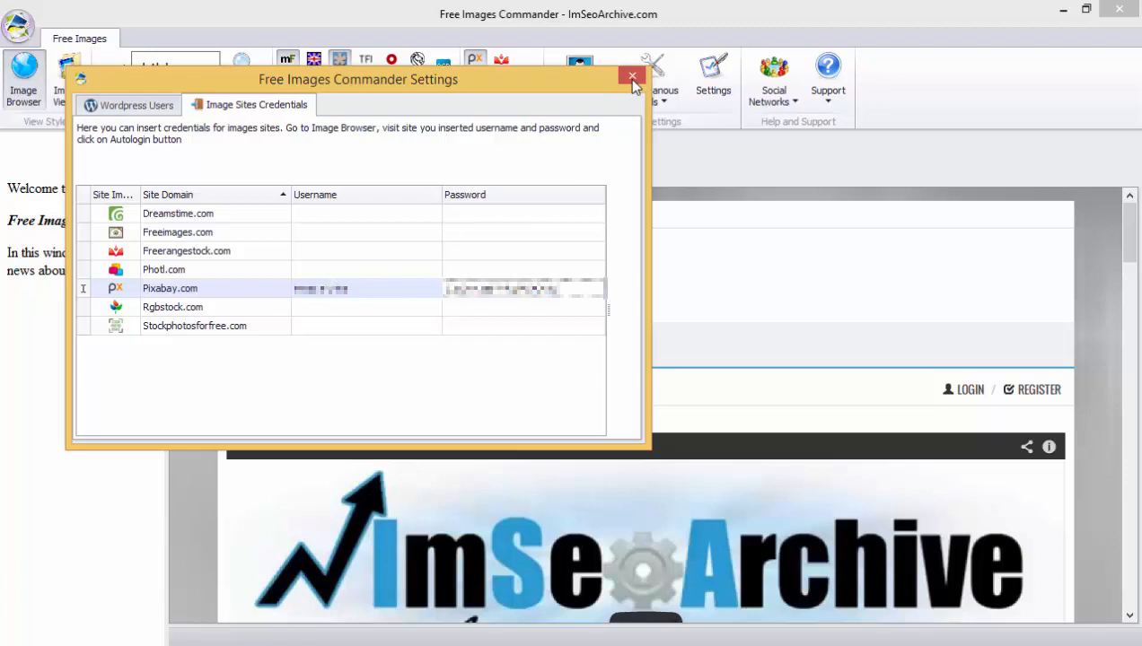
pyautogui.click(632, 76)
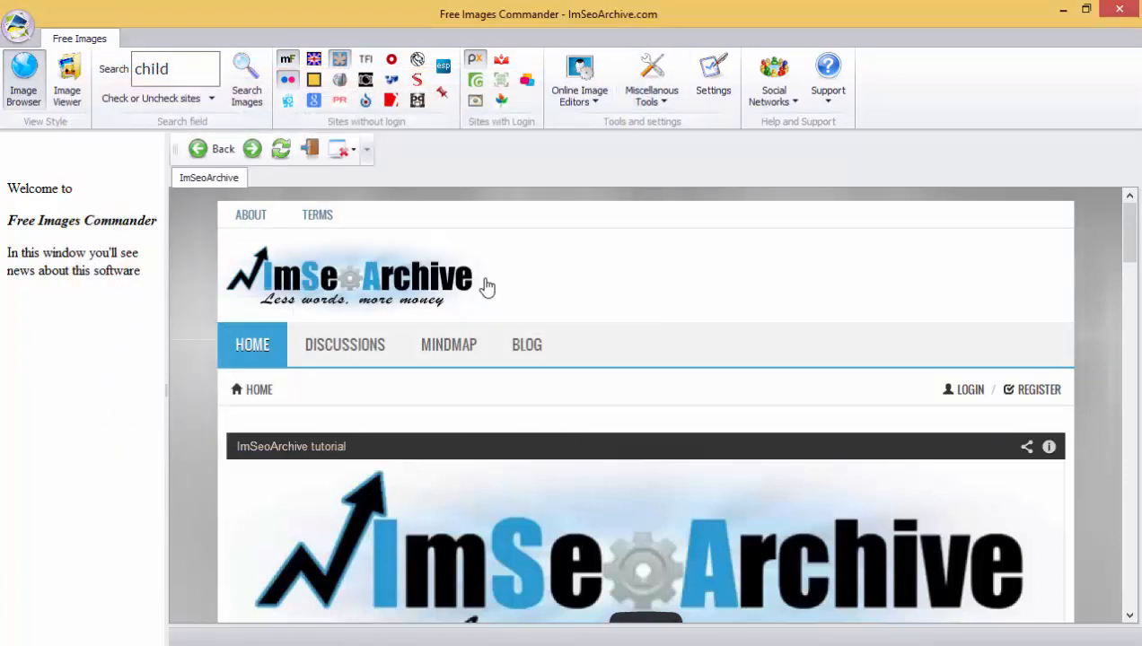
pyautogui.moveTo(67, 81)
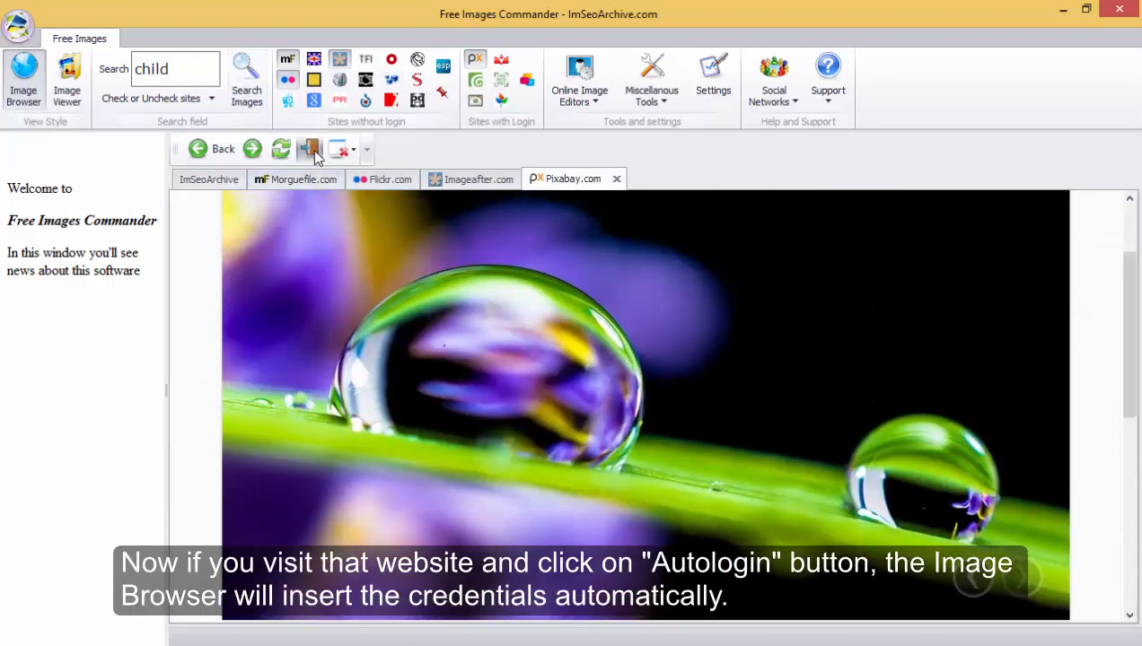
# Autologin to Pixabay in its tab, opening the account profile page
pyautogui.click(310, 148)
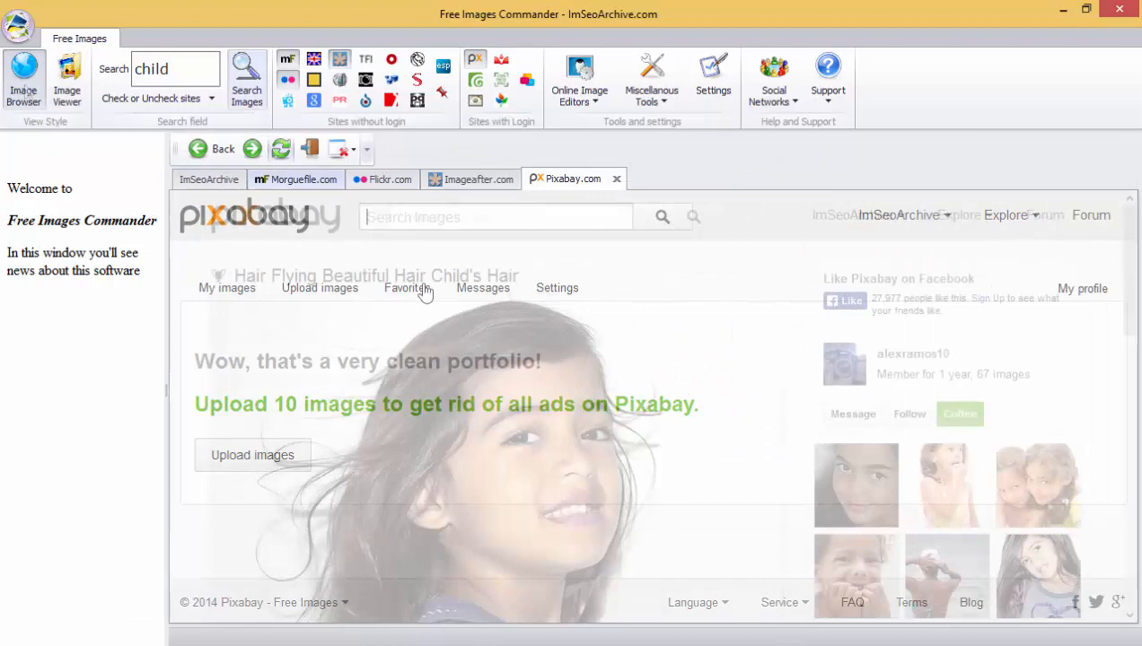
pyautogui.click(579, 81)
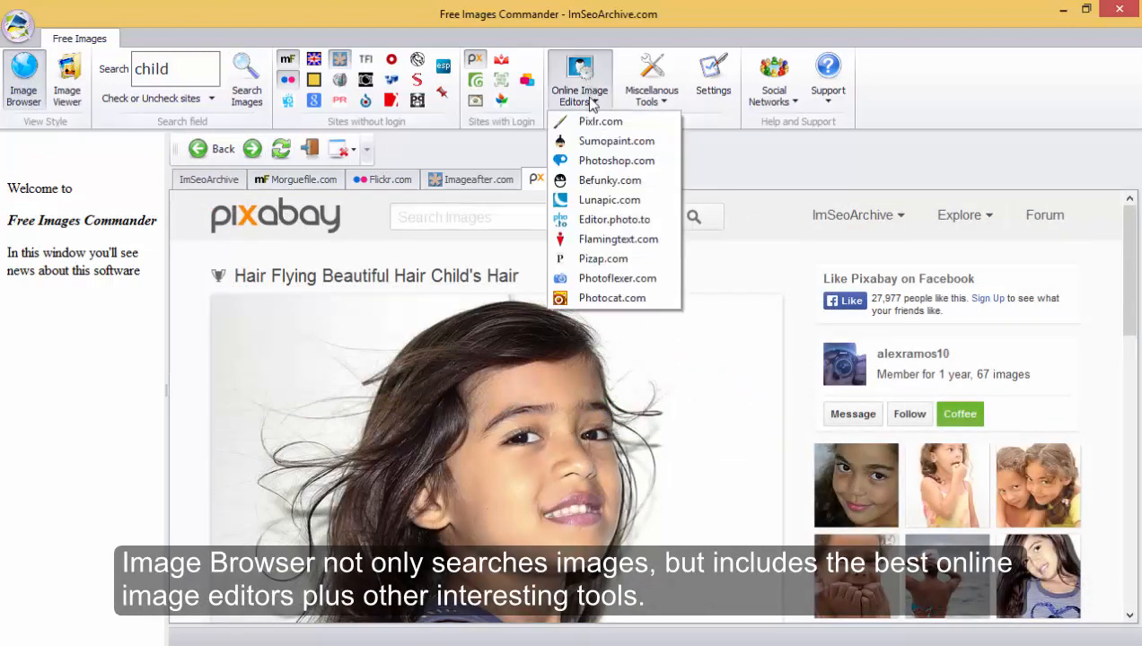
# Load the girl photo in Pixlr and unlock its Background layer into Layer 0
pyautogui.click(599, 121)
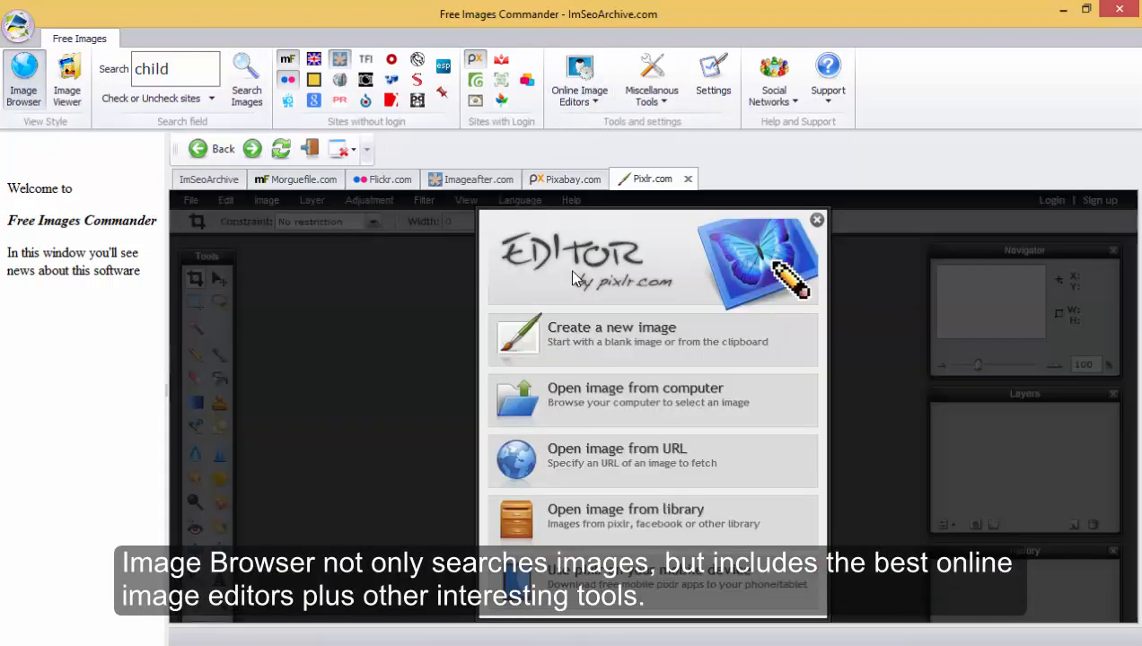
pyautogui.click(635, 395)
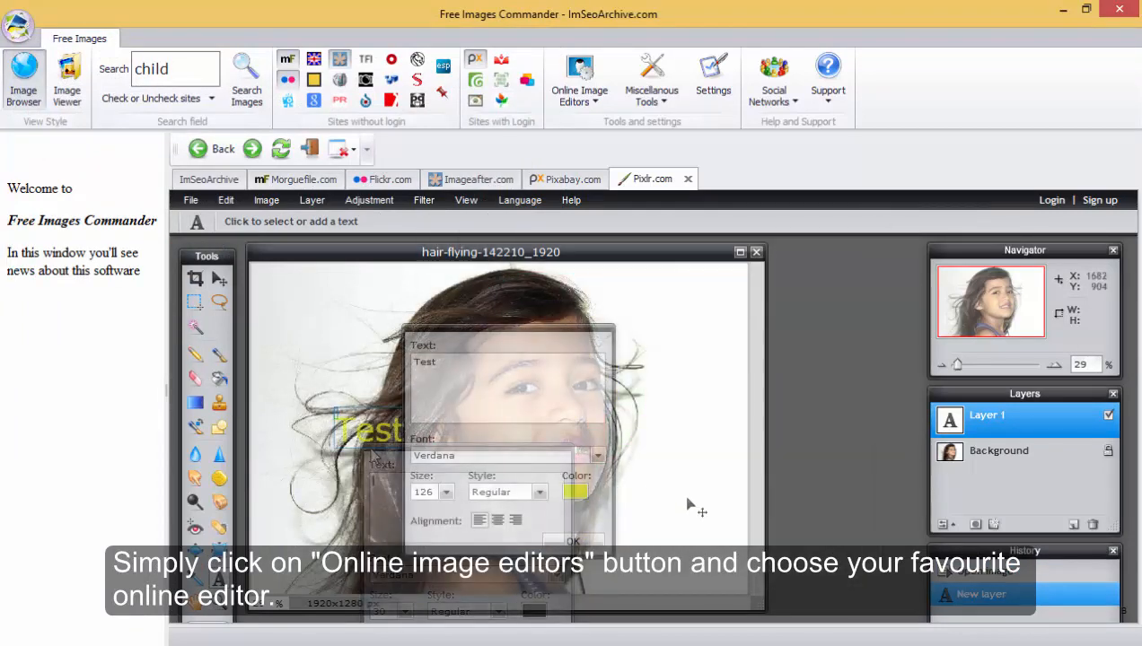
pyautogui.click(573, 541)
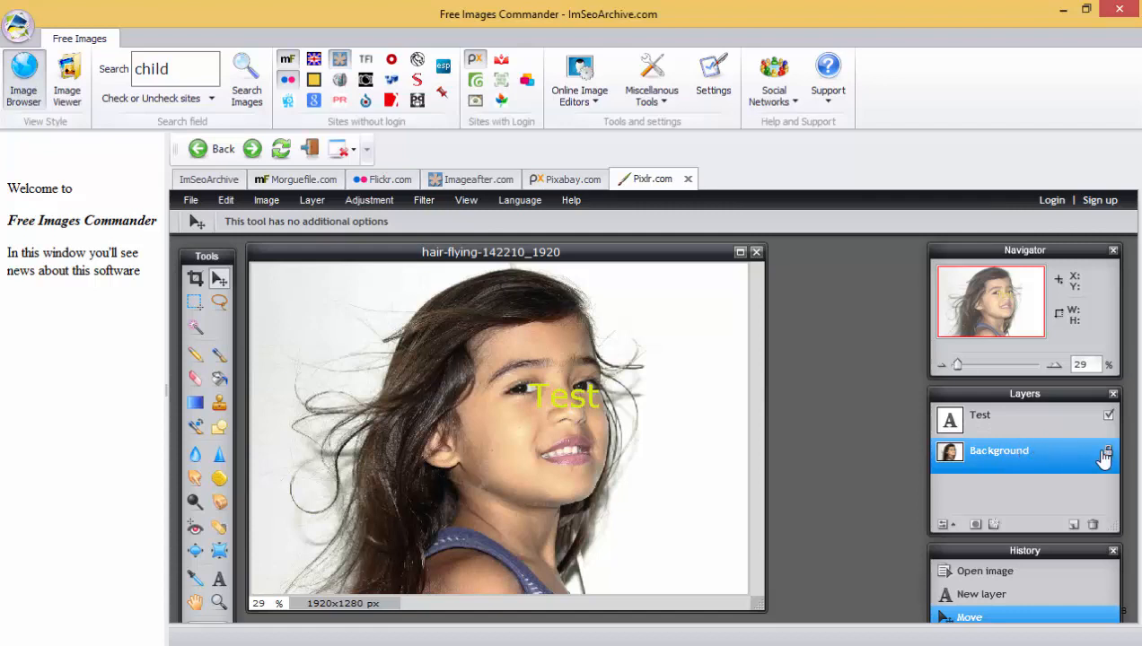
pyautogui.doubleClick(999, 451)
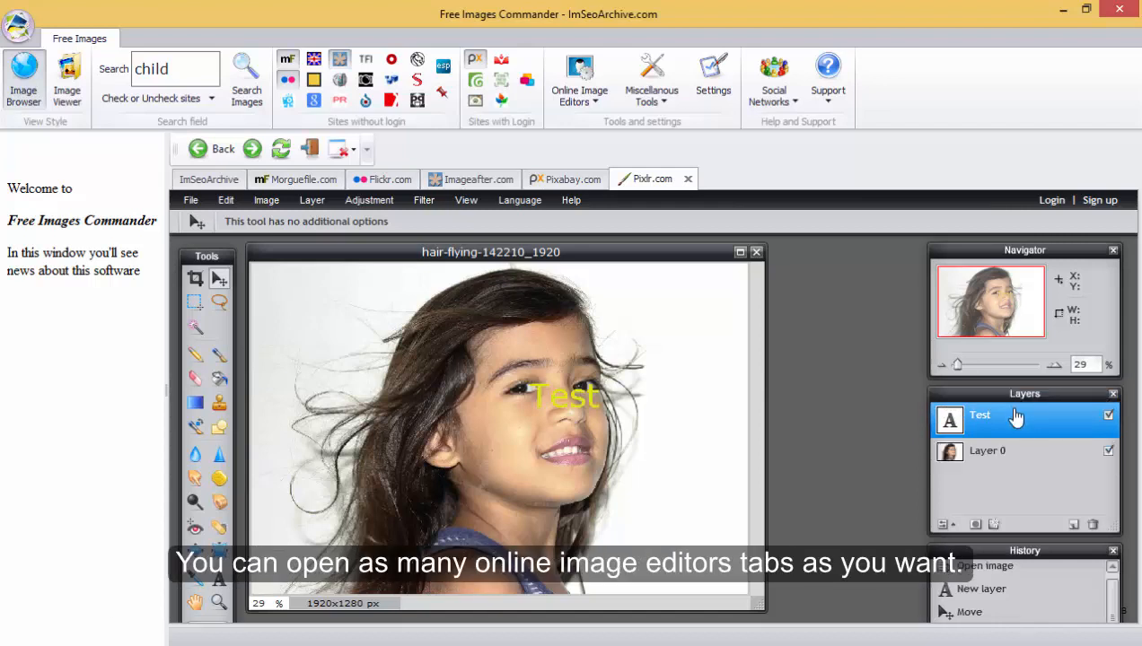
pyautogui.moveTo(628, 287)
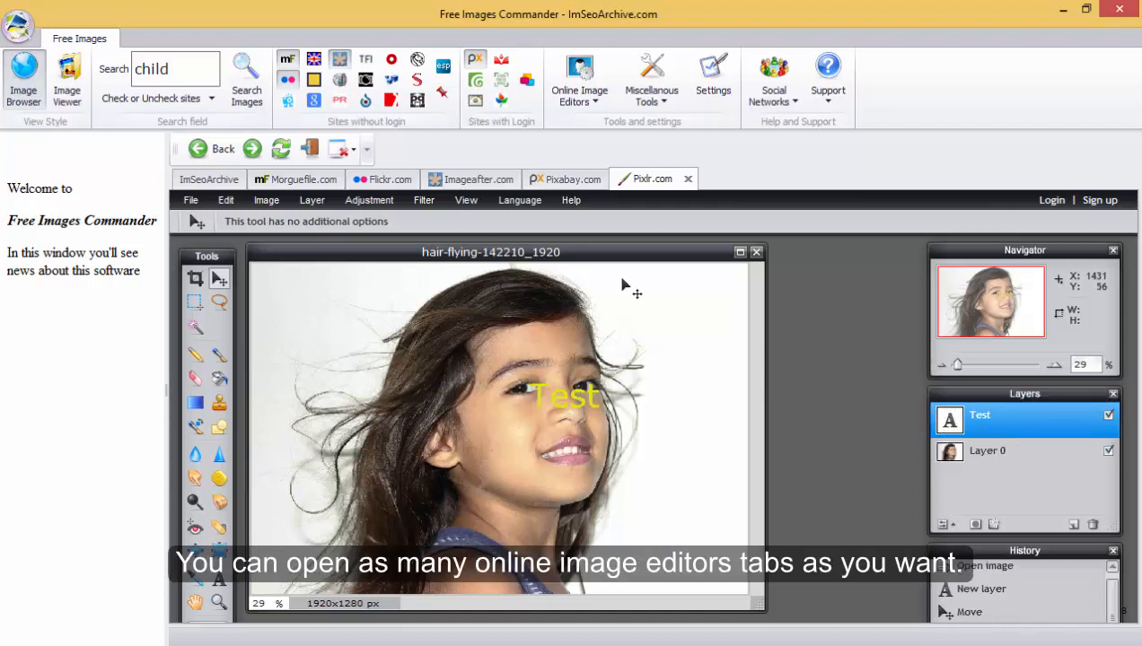
pyautogui.click(579, 79)
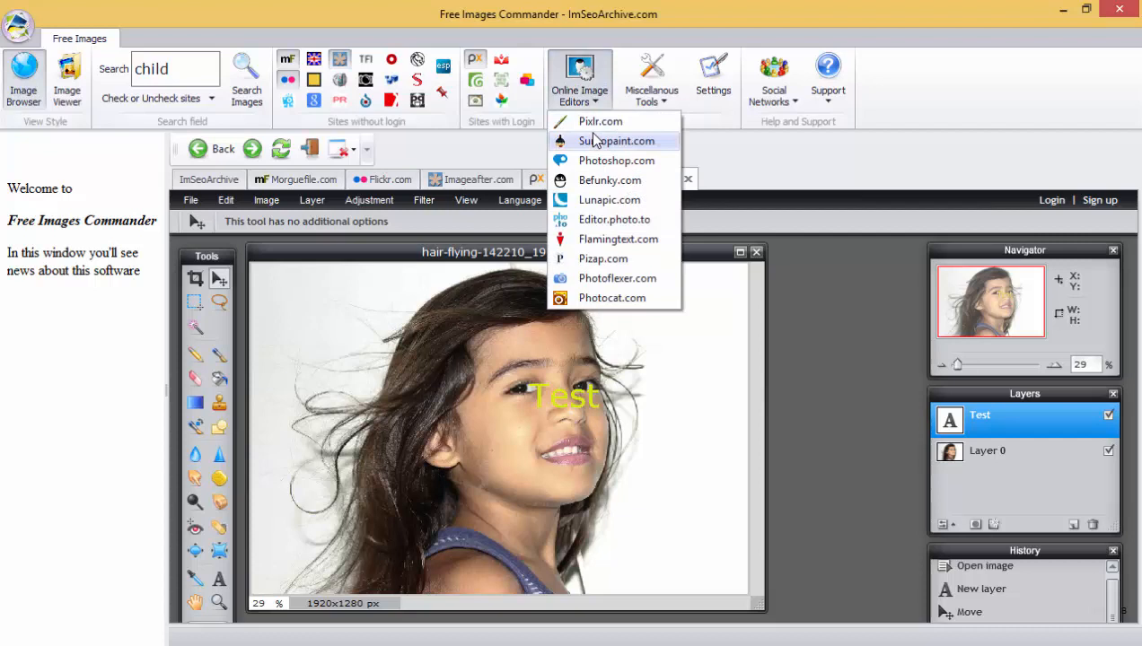
# Open b20dario077 from Test folder 1 in Sumo Paint, then start a Pizap.com tab
pyautogui.click(614, 141)
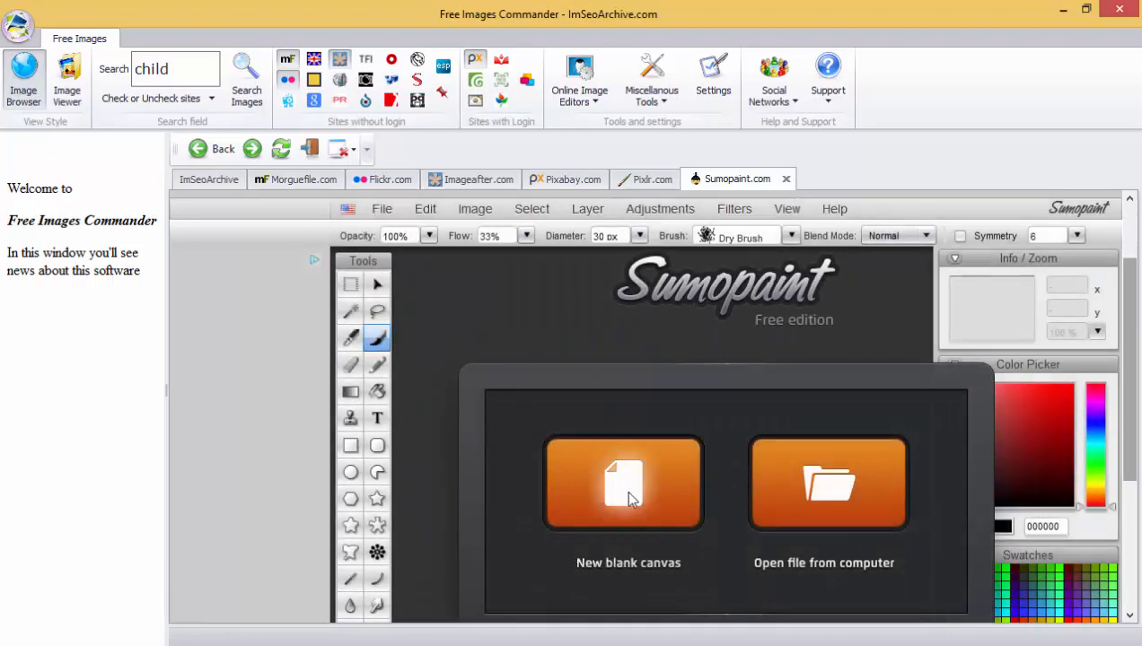
pyautogui.click(828, 483)
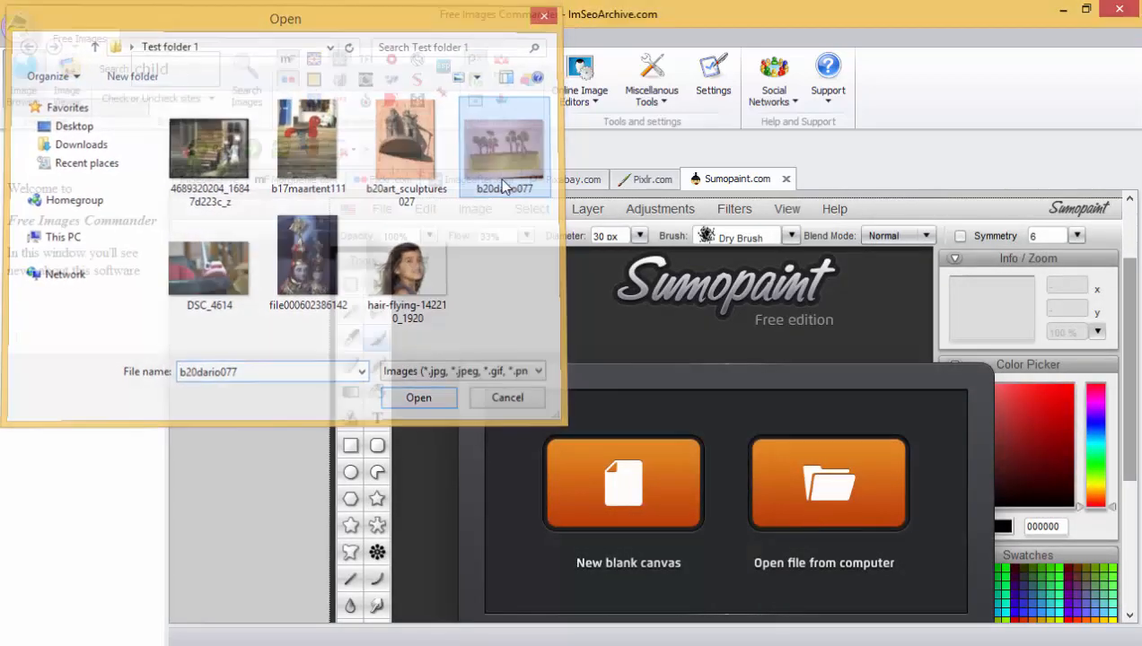
pyautogui.click(418, 398)
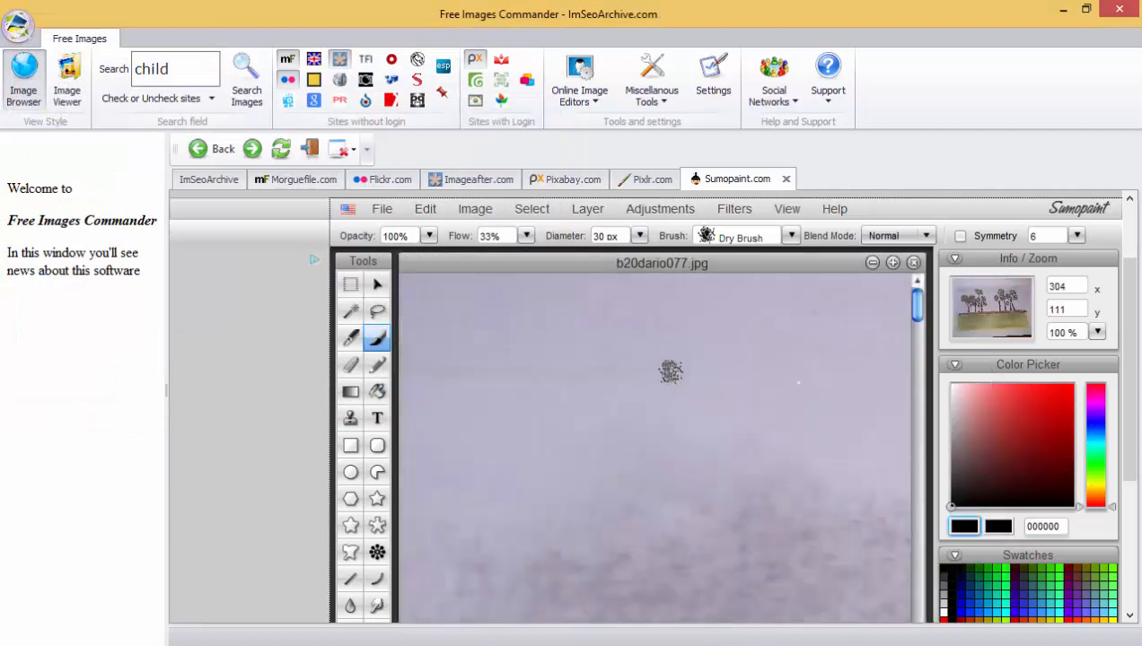
pyautogui.click(579, 76)
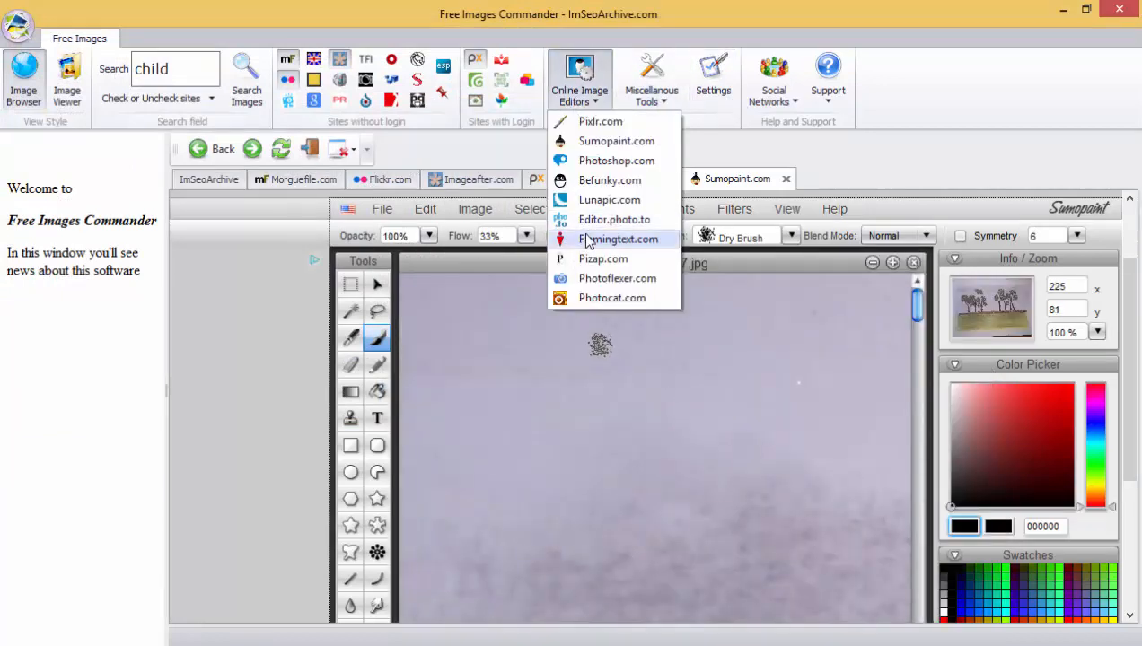
pyautogui.click(602, 258)
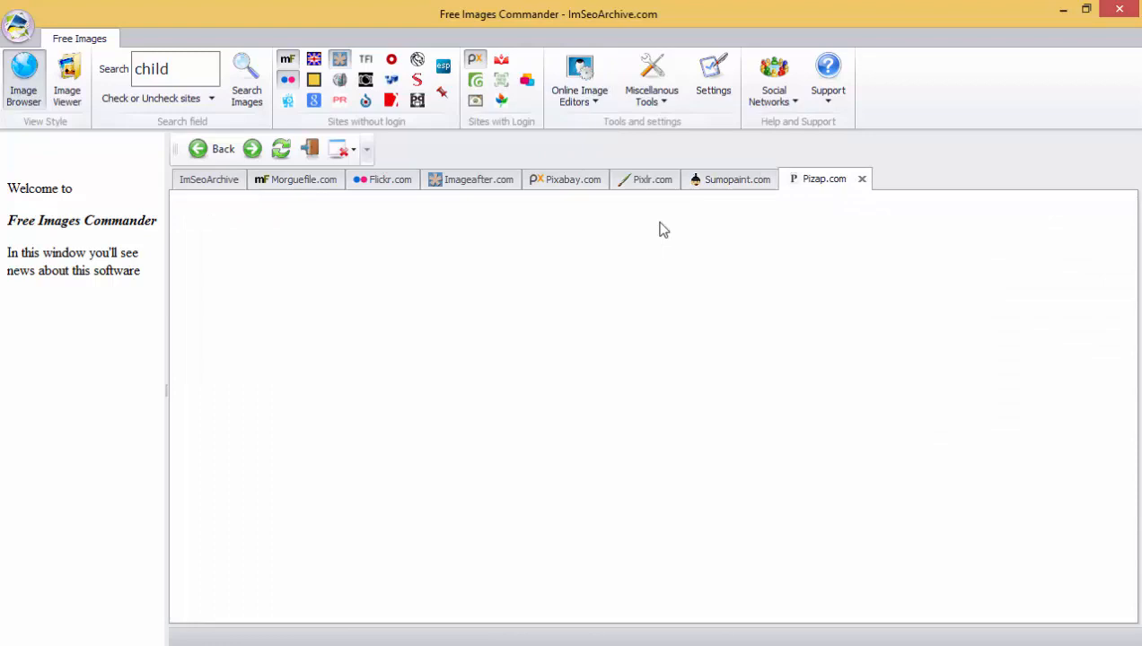
# Bring up the TinEye reverse image search tab alongside the Genfavicon tab
pyautogui.click(823, 178)
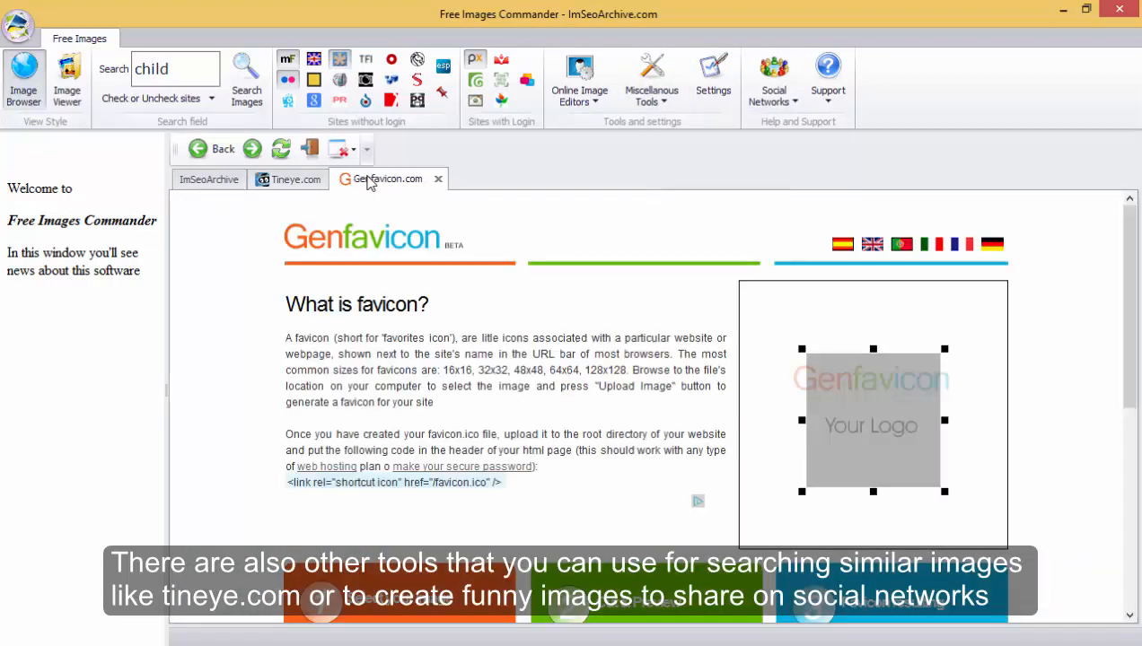
pyautogui.click(295, 179)
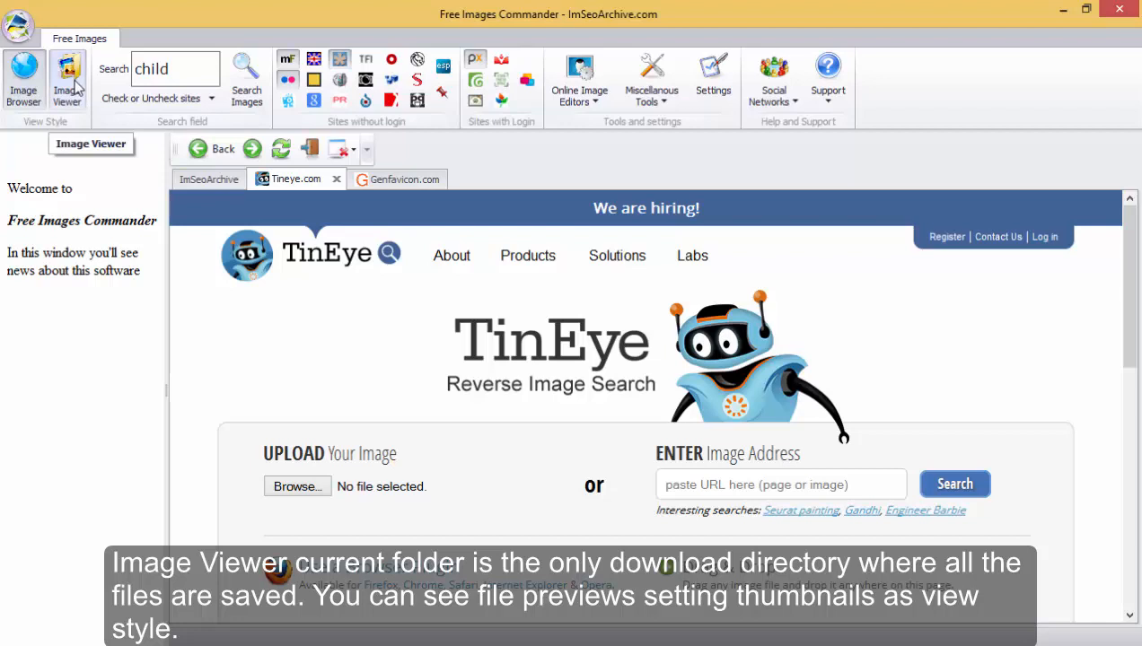
# Show Test folder 1 in the Image Viewer as thumbnail previews
pyautogui.click(67, 85)
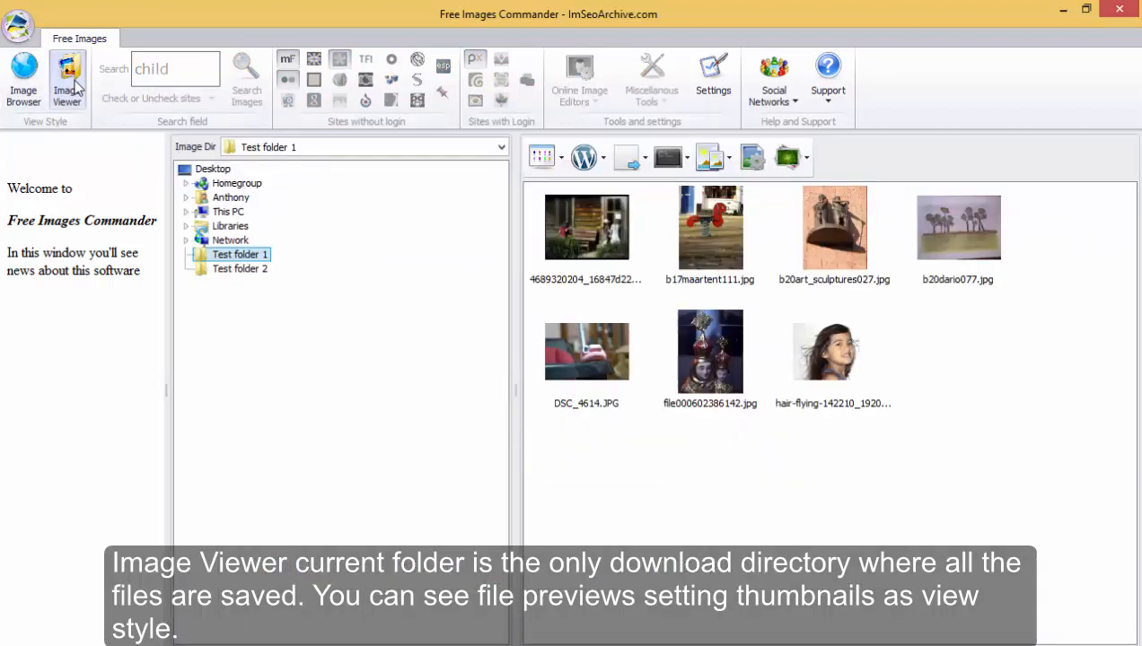
pyautogui.click(543, 157)
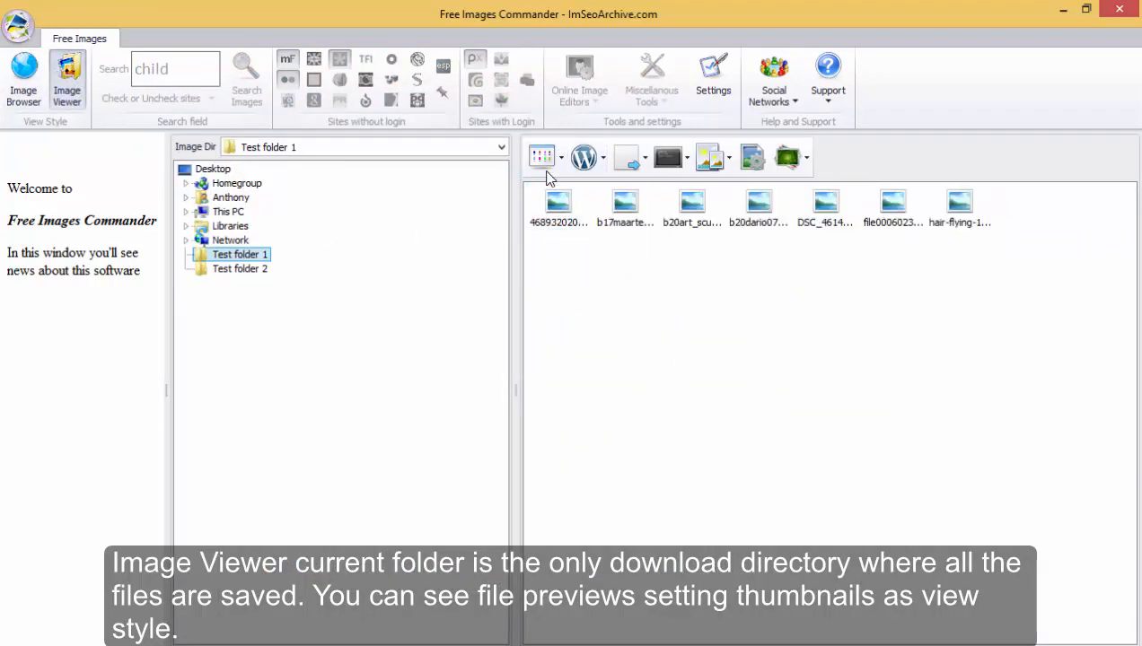
pyautogui.click(542, 157)
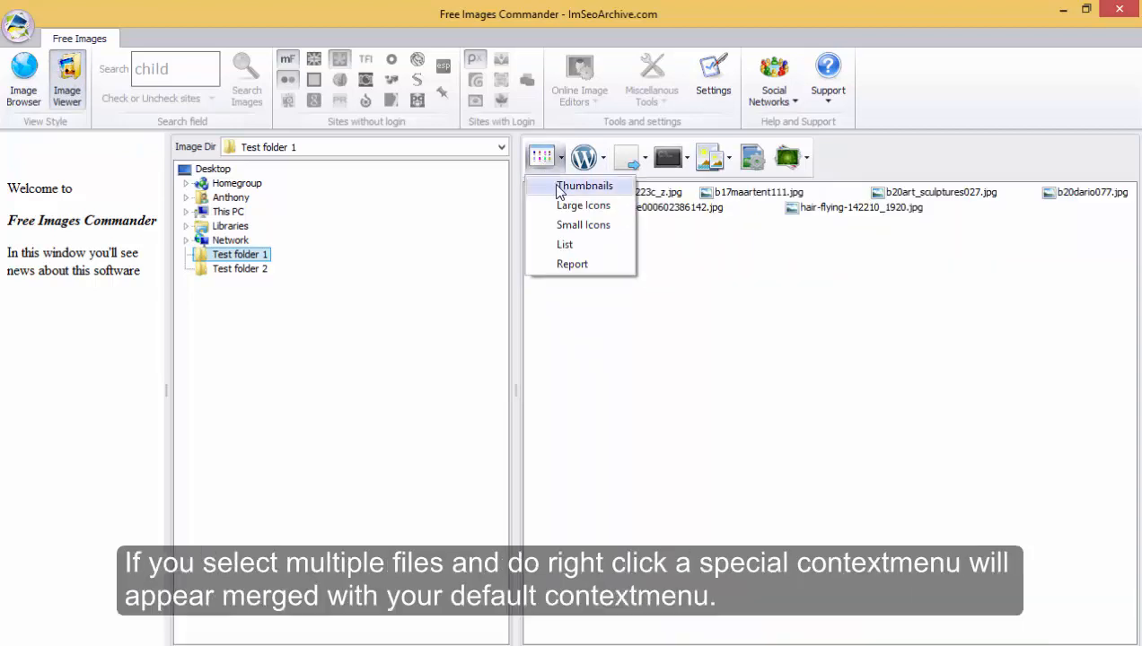
pyautogui.click(584, 185)
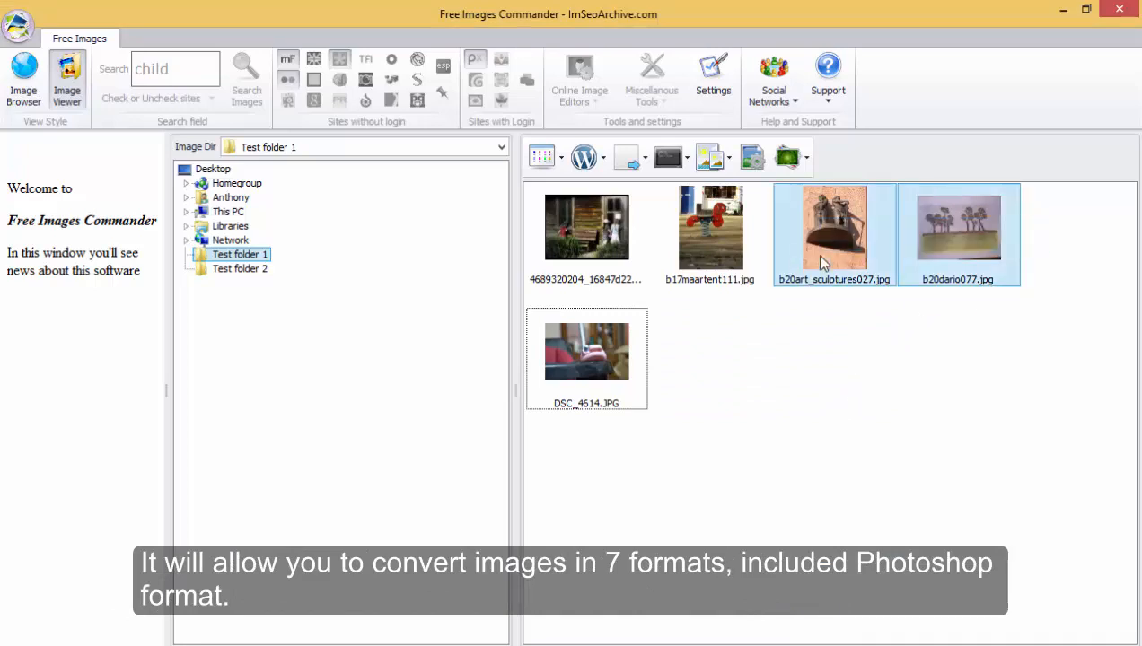
# Convert the two selected photos to GIF, then reopen their context menu for PNG conversion
pyautogui.rightClick(833, 227)
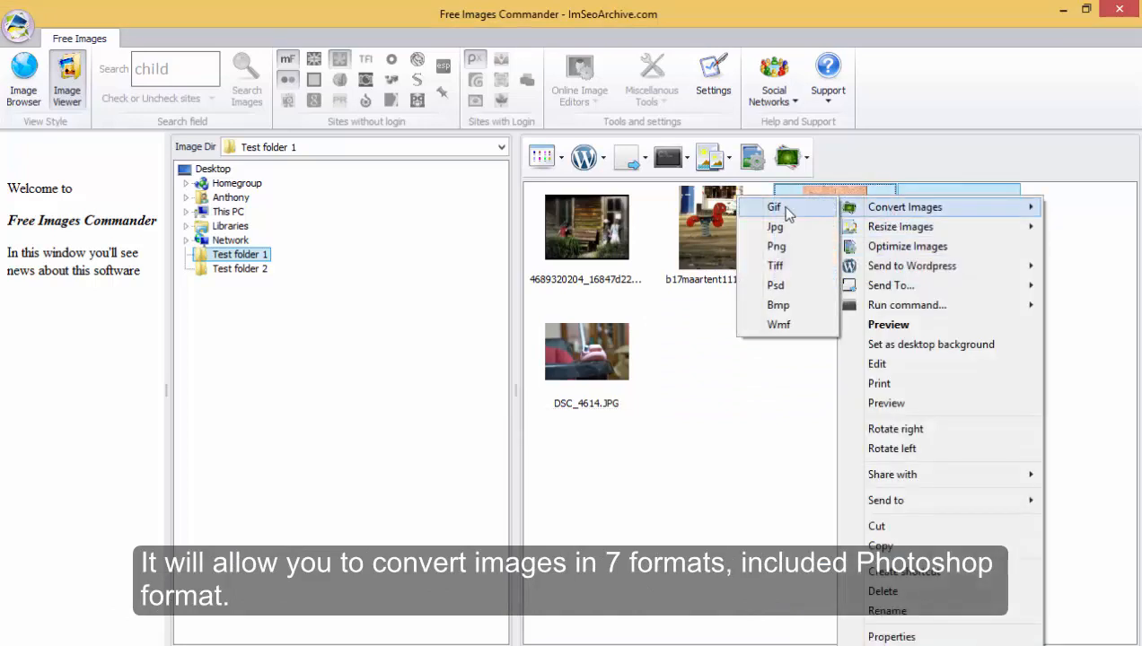
pyautogui.click(773, 207)
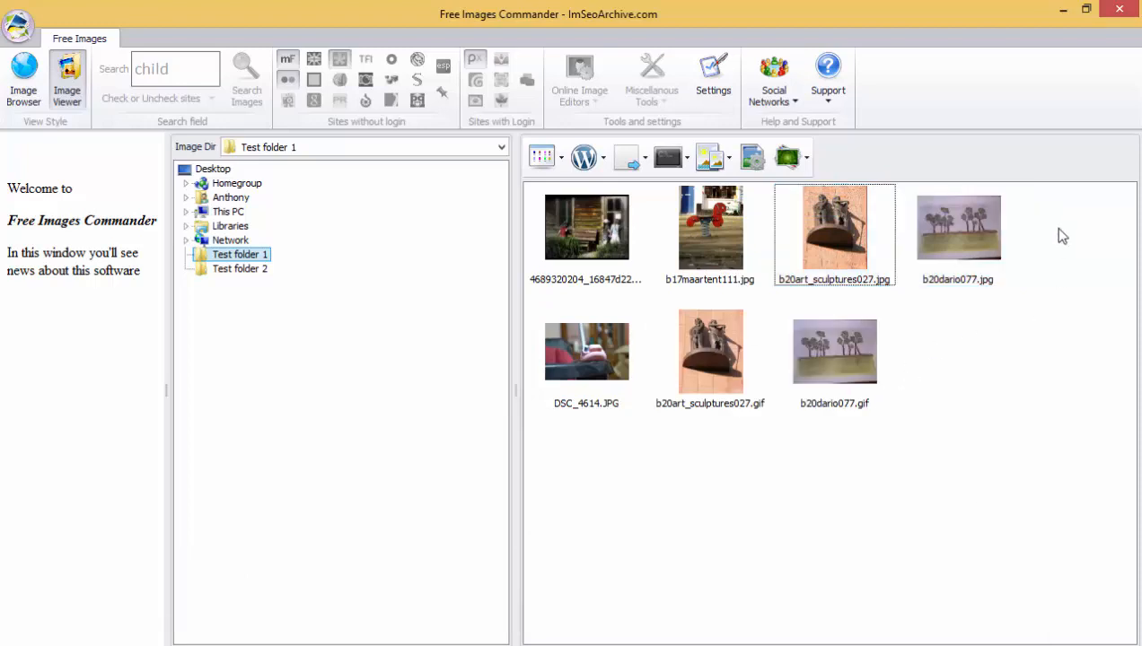
pyautogui.rightClick(834, 226)
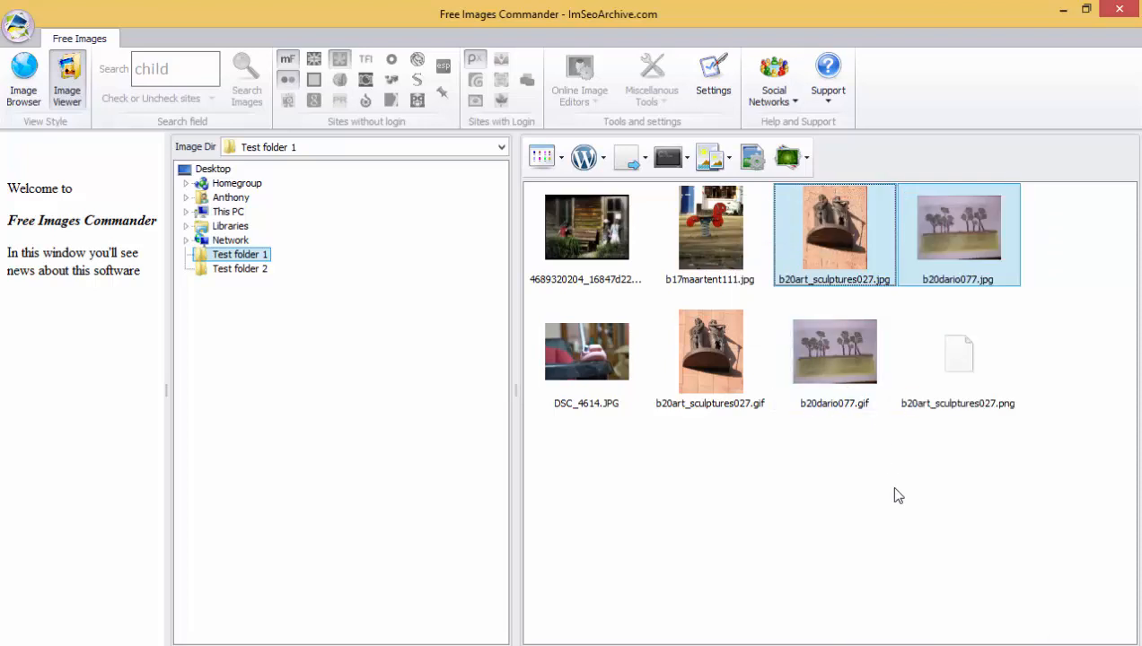
pyautogui.moveTo(843, 476)
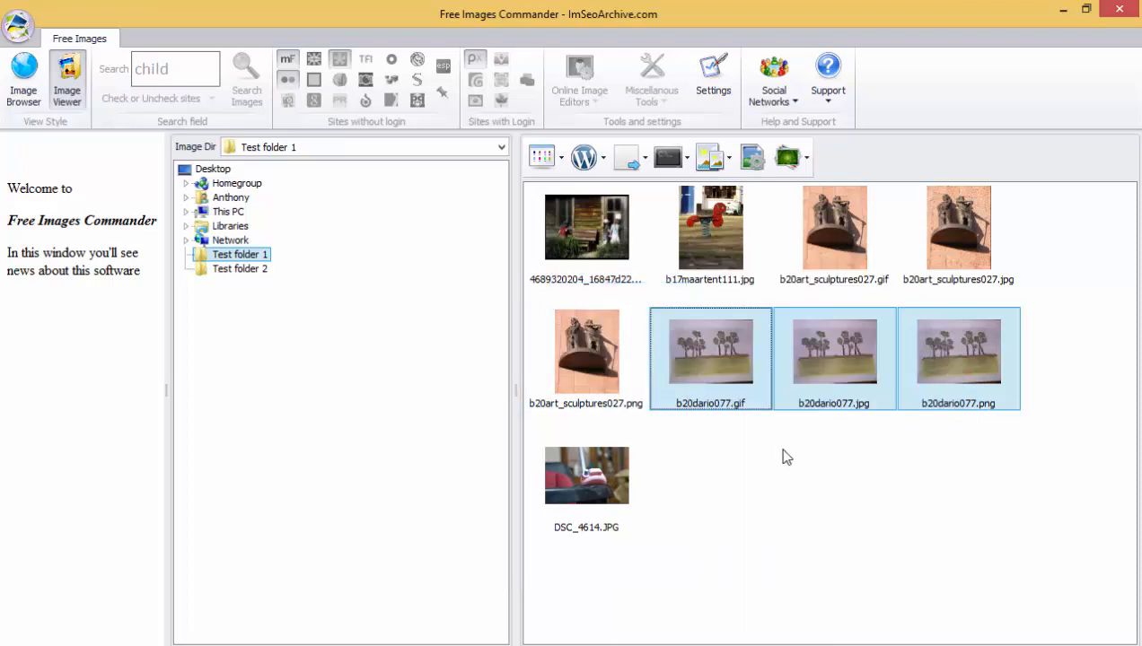
pyautogui.moveTo(716, 366)
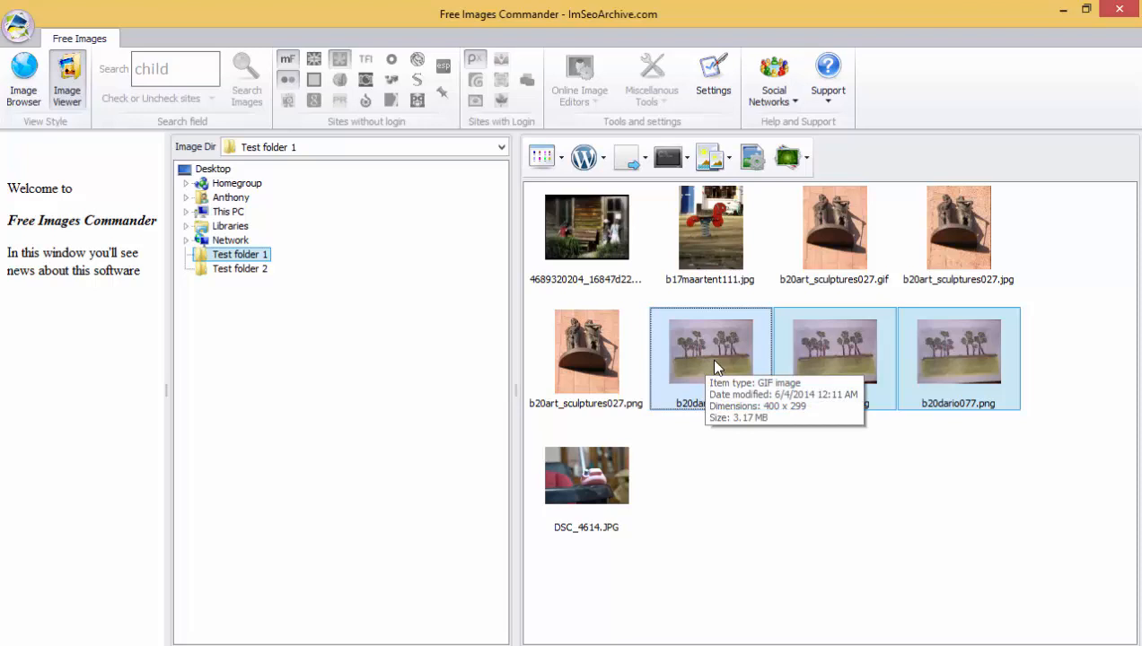
pyautogui.moveTo(949, 368)
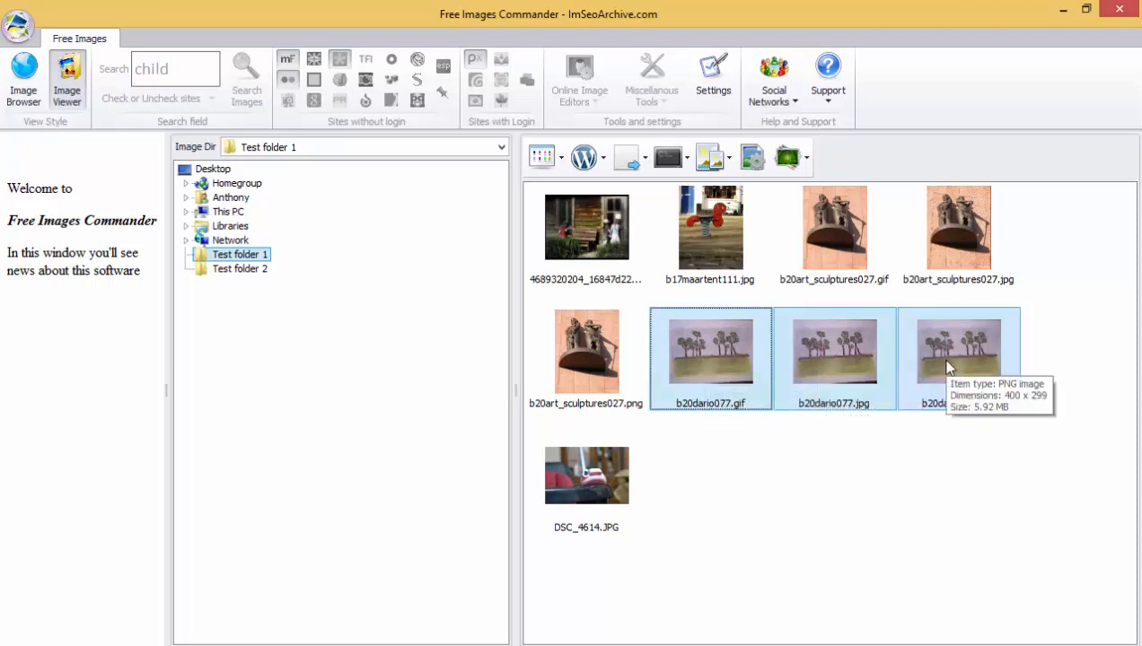
# Optimize b20dario077.gif to shrink its file size and confirm the Optimization Complete message
pyautogui.click(586, 475)
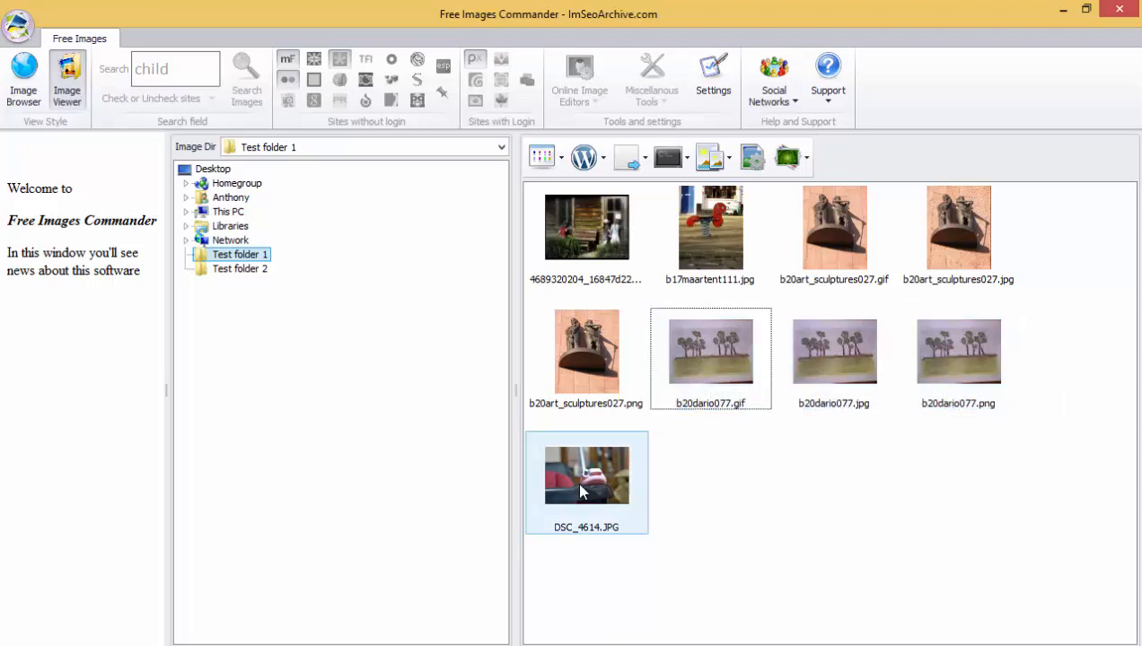
pyautogui.rightClick(710, 350)
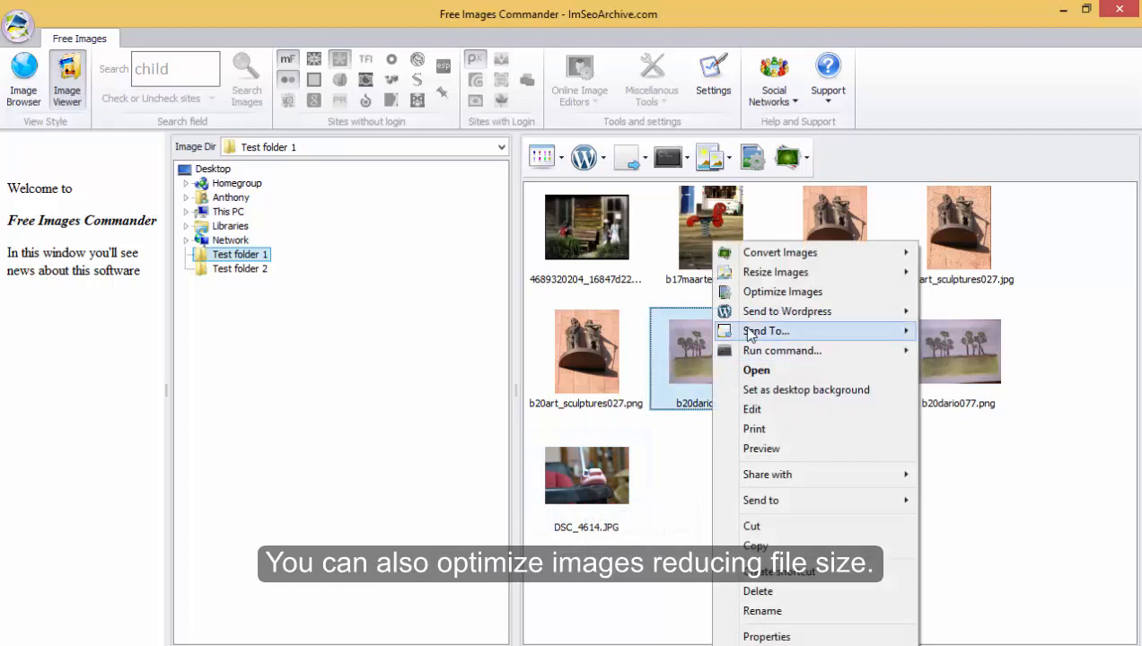
pyautogui.click(782, 292)
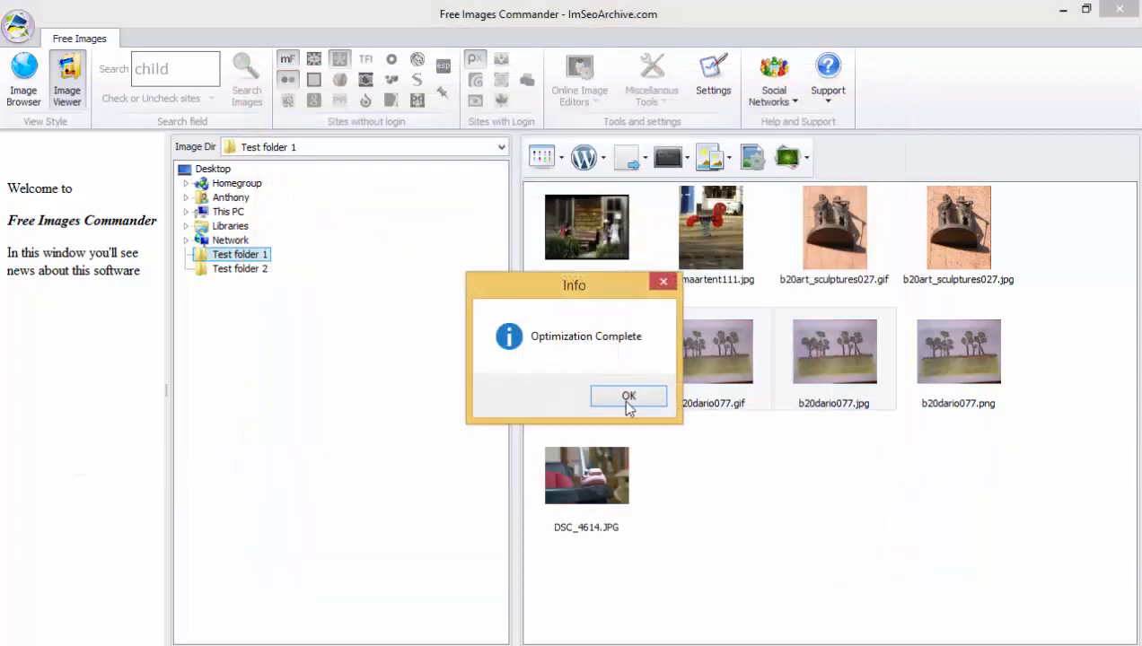
pyautogui.click(628, 396)
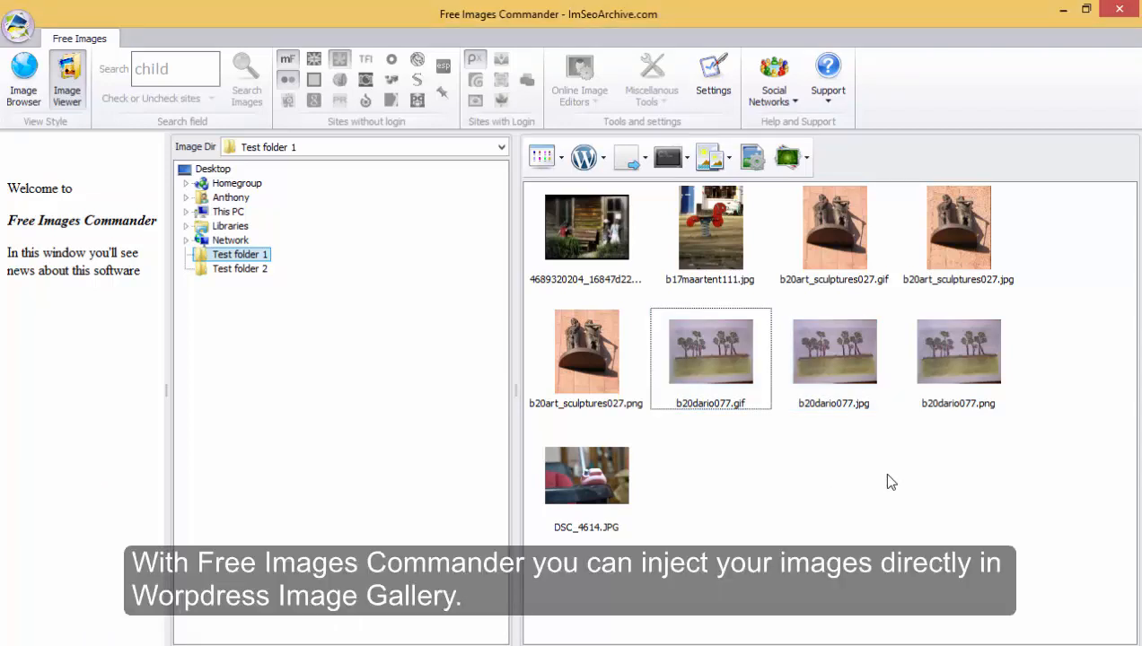
pyautogui.moveTo(950, 459)
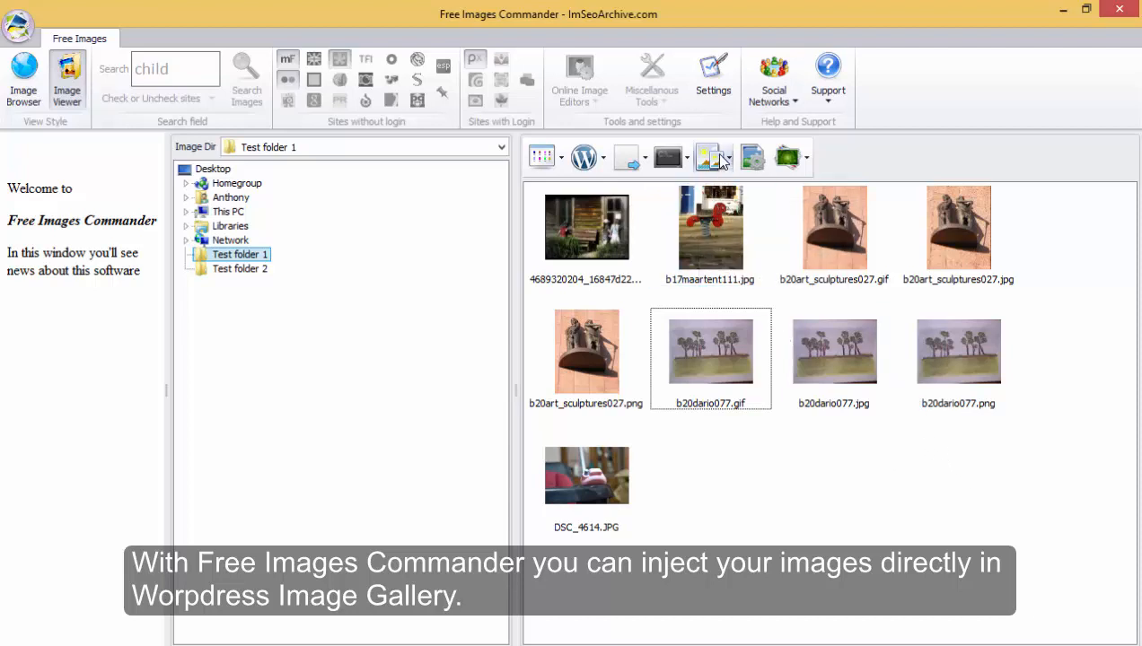
pyautogui.click(713, 79)
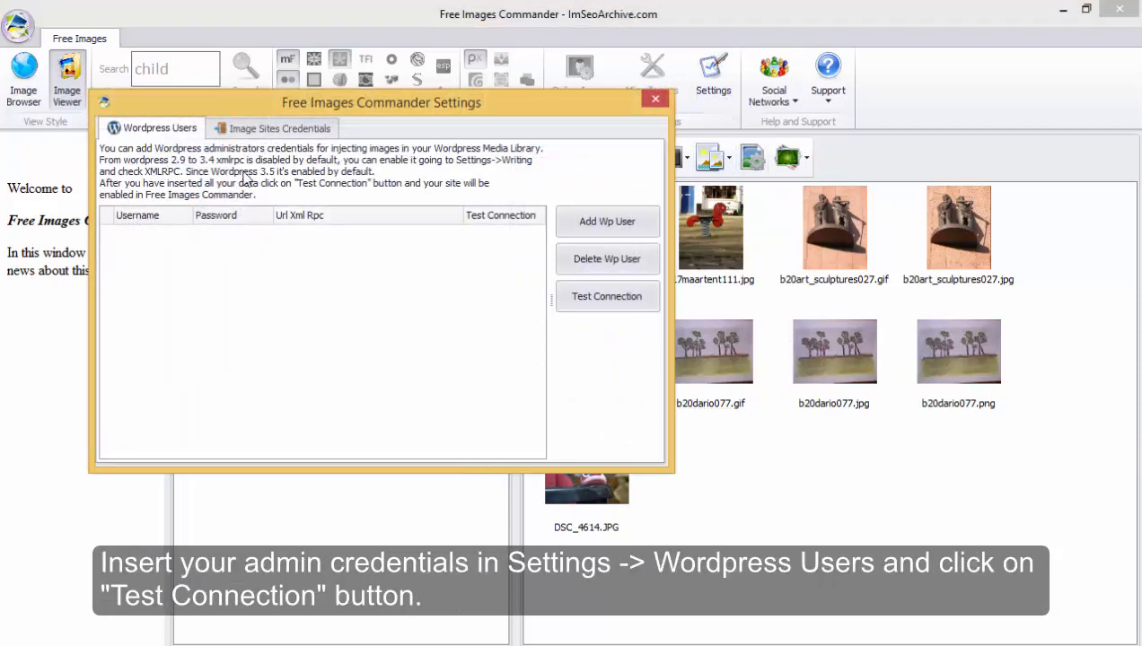
pyautogui.click(606, 221)
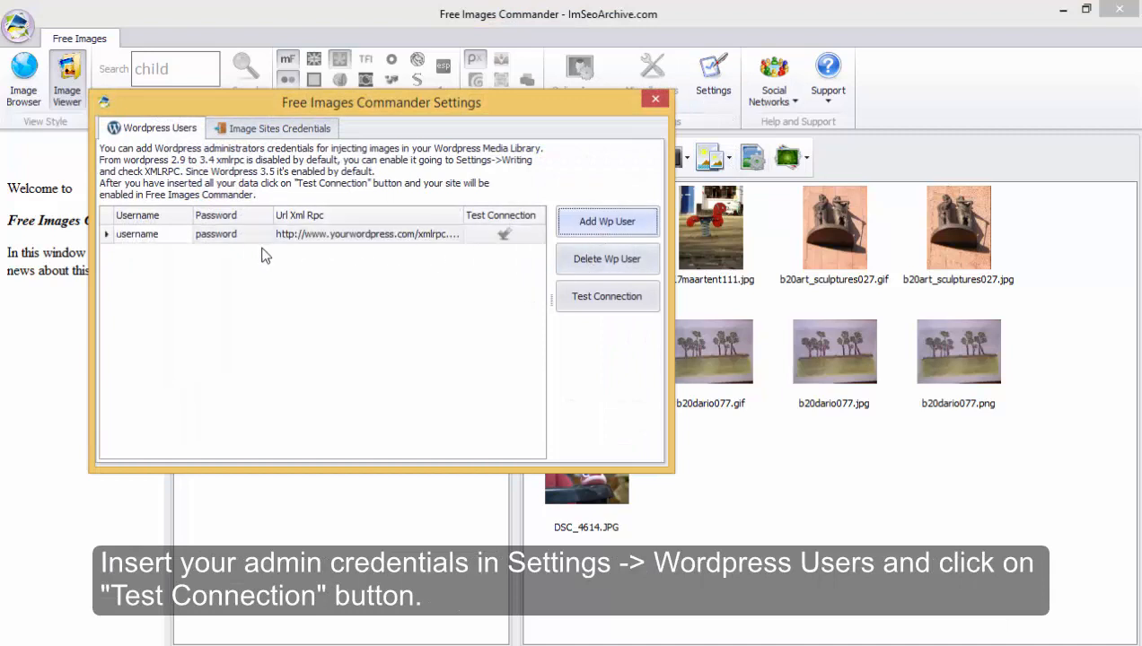
pyautogui.click(137, 233)
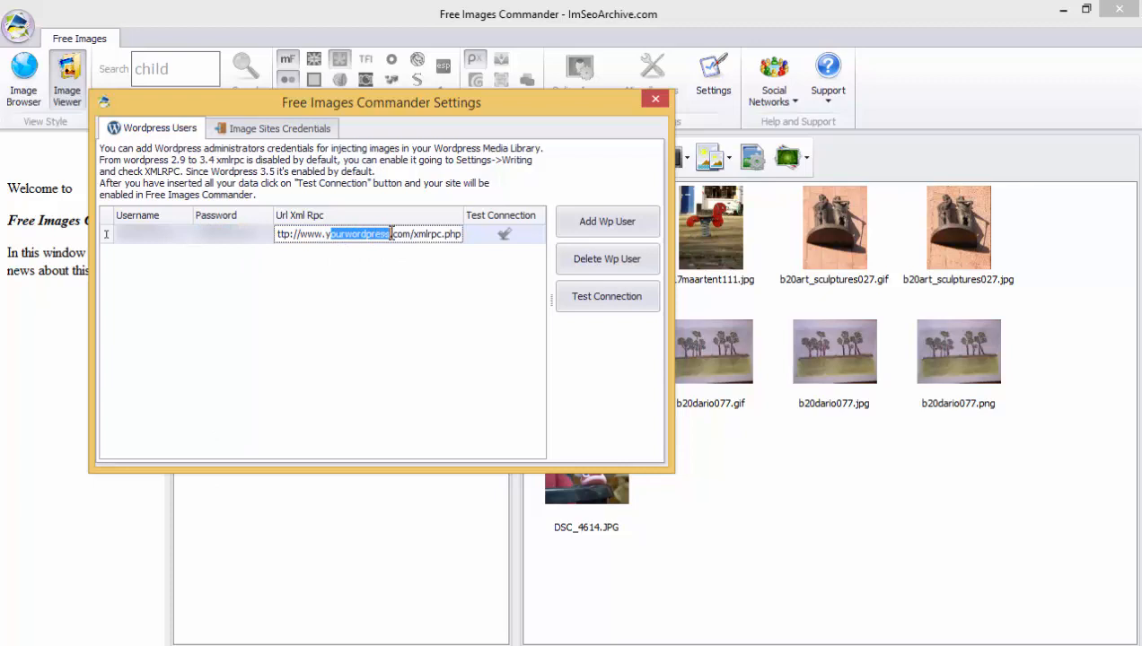
pyautogui.write('imseoal')
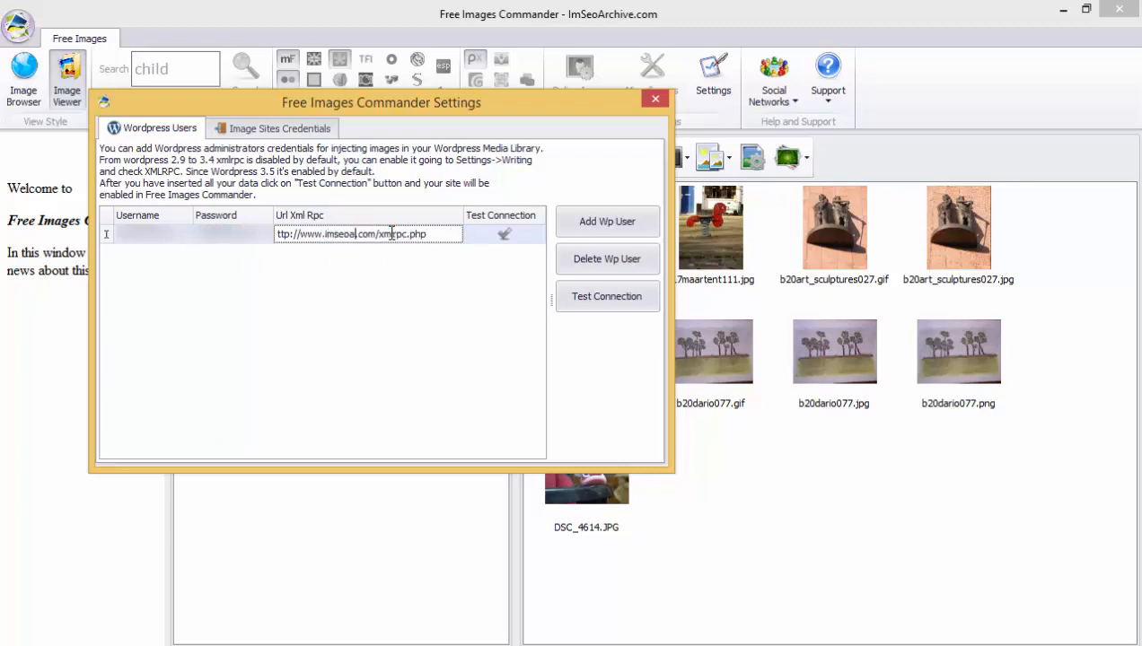
pyautogui.write('http://www.imseoarchive.com/xmlrpc.php')
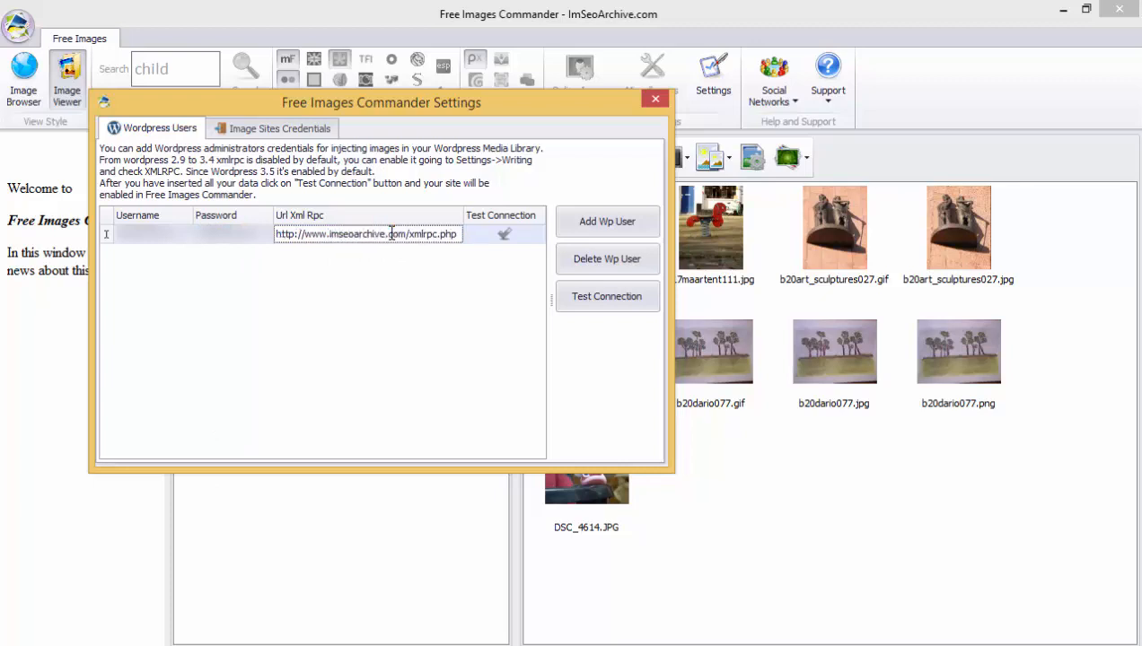
pyautogui.click(607, 296)
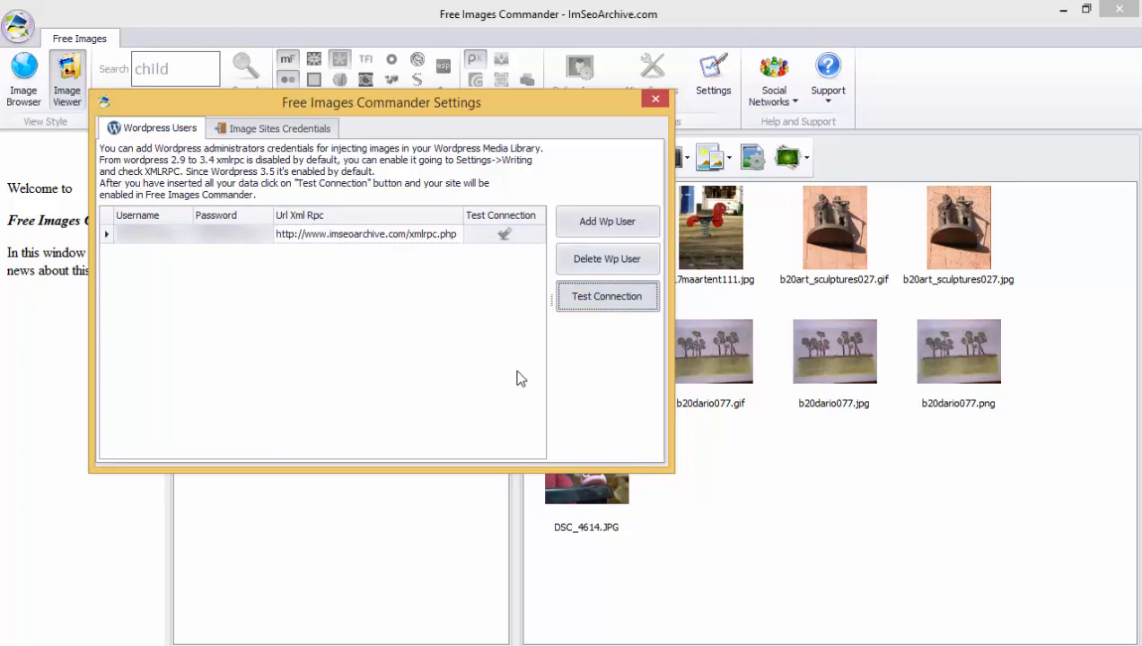
pyautogui.moveTo(526, 369)
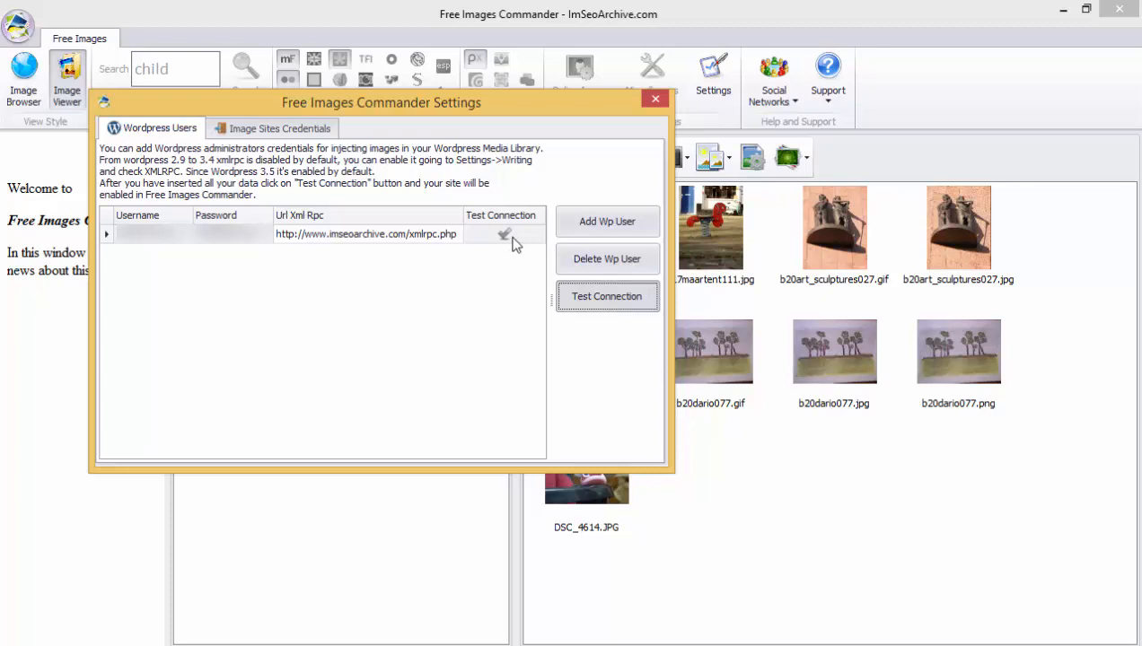
pyautogui.click(606, 296)
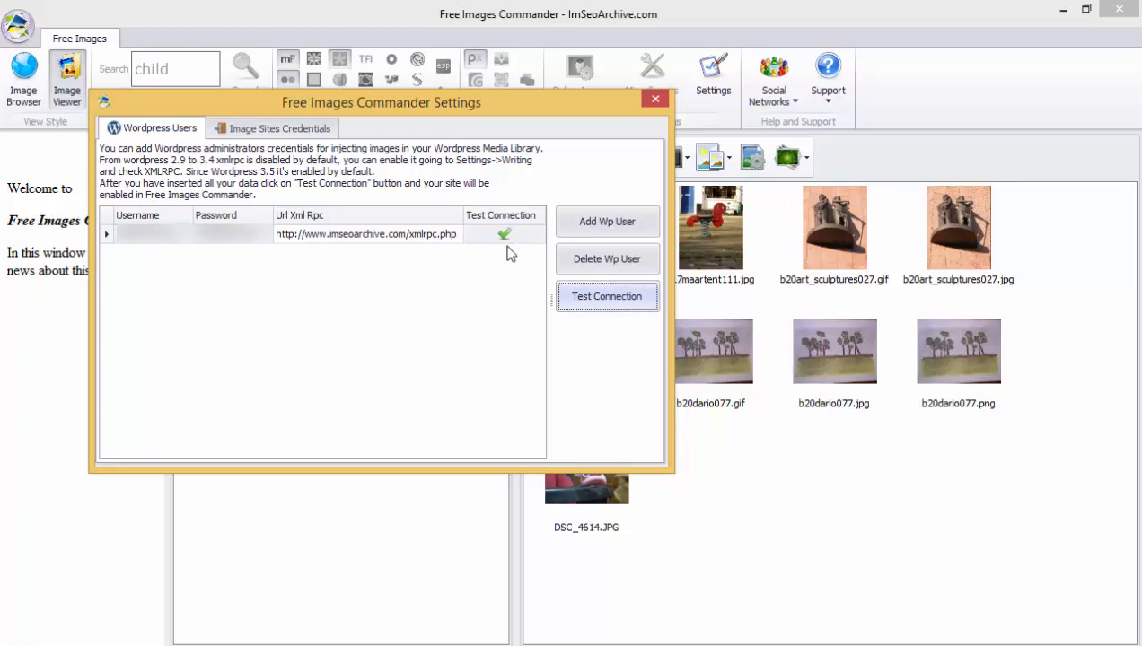
pyautogui.click(654, 98)
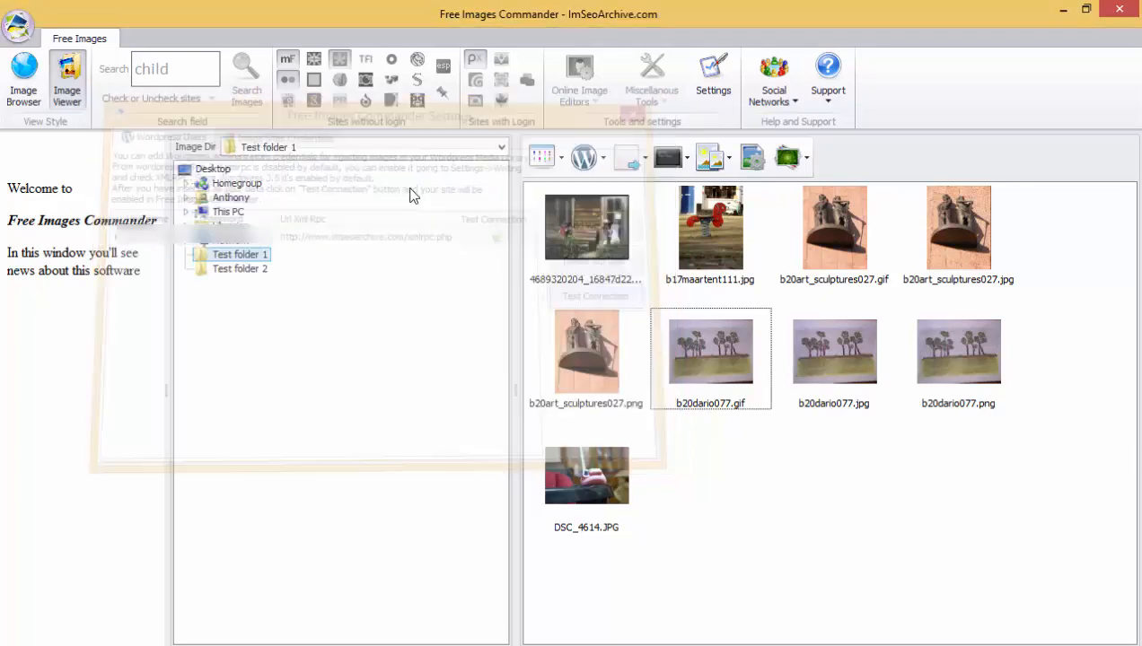
pyautogui.rightClick(710, 350)
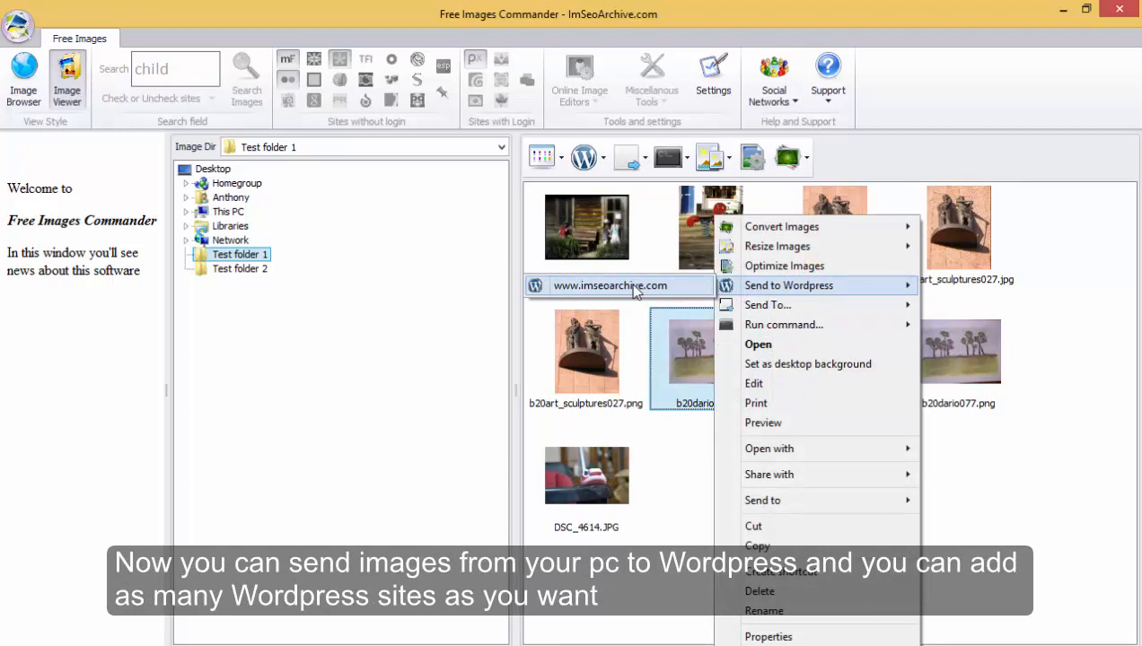
pyautogui.click(801, 489)
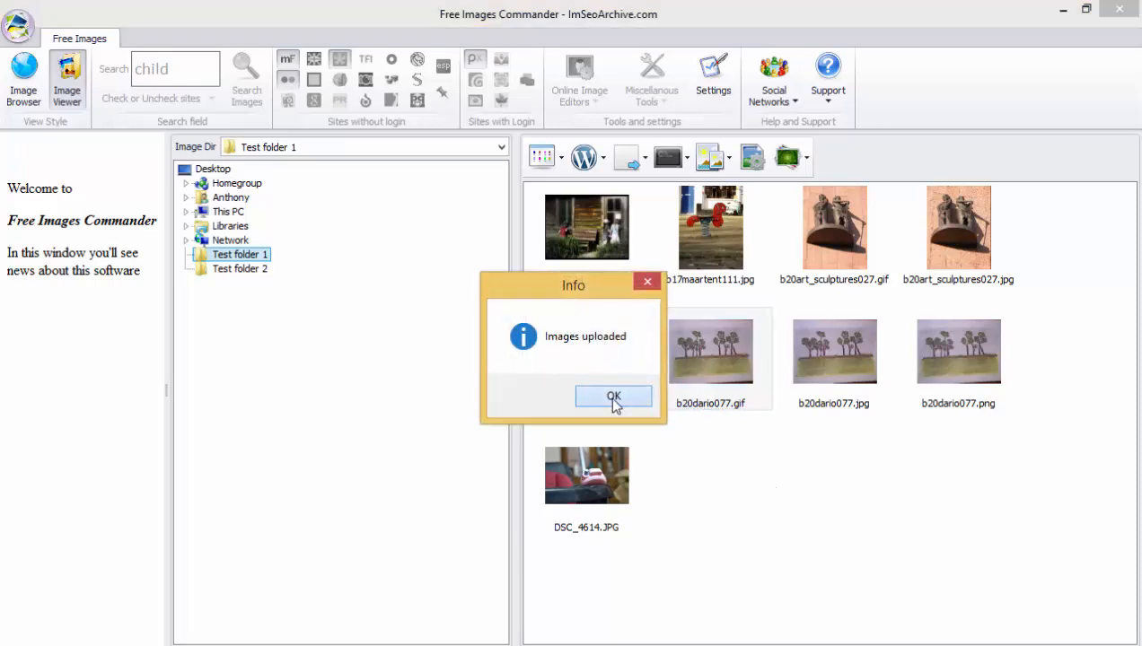
pyautogui.click(614, 397)
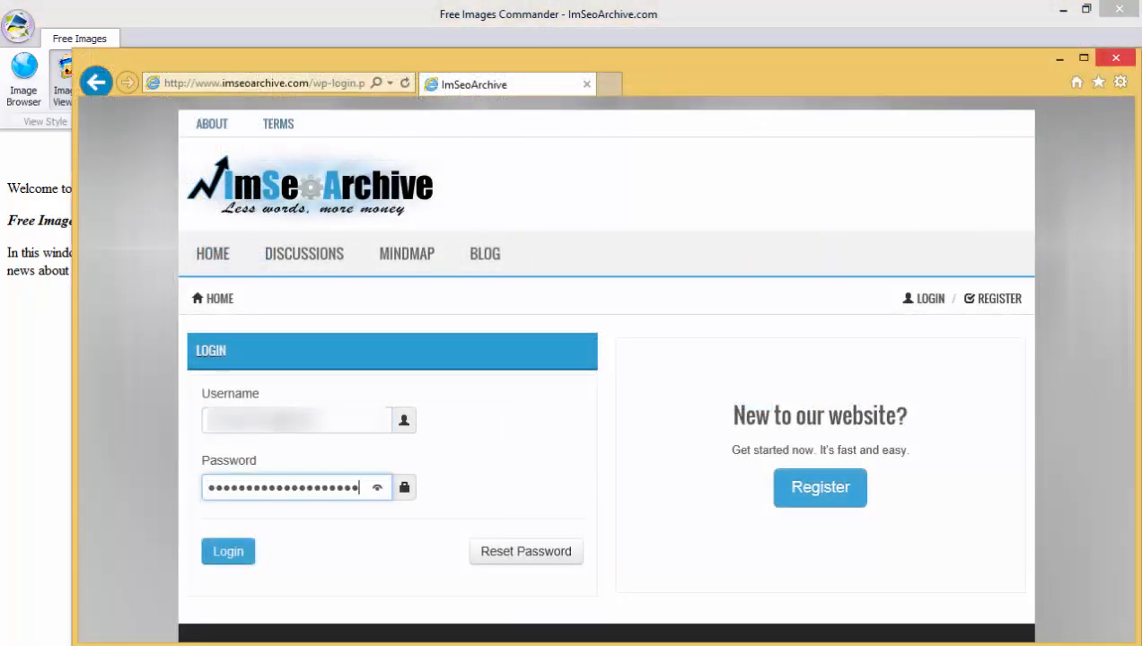
# Log in to imseoarchive.com, decline storing the password, and open the WordPress dashboard
pyautogui.click(227, 551)
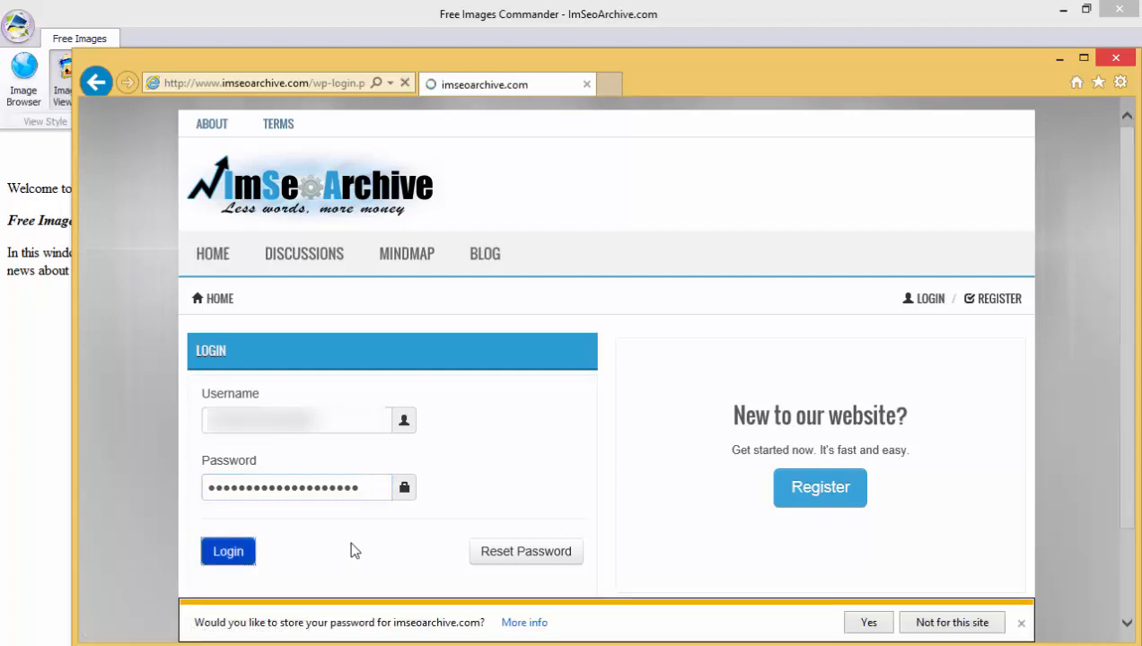
pyautogui.click(227, 551)
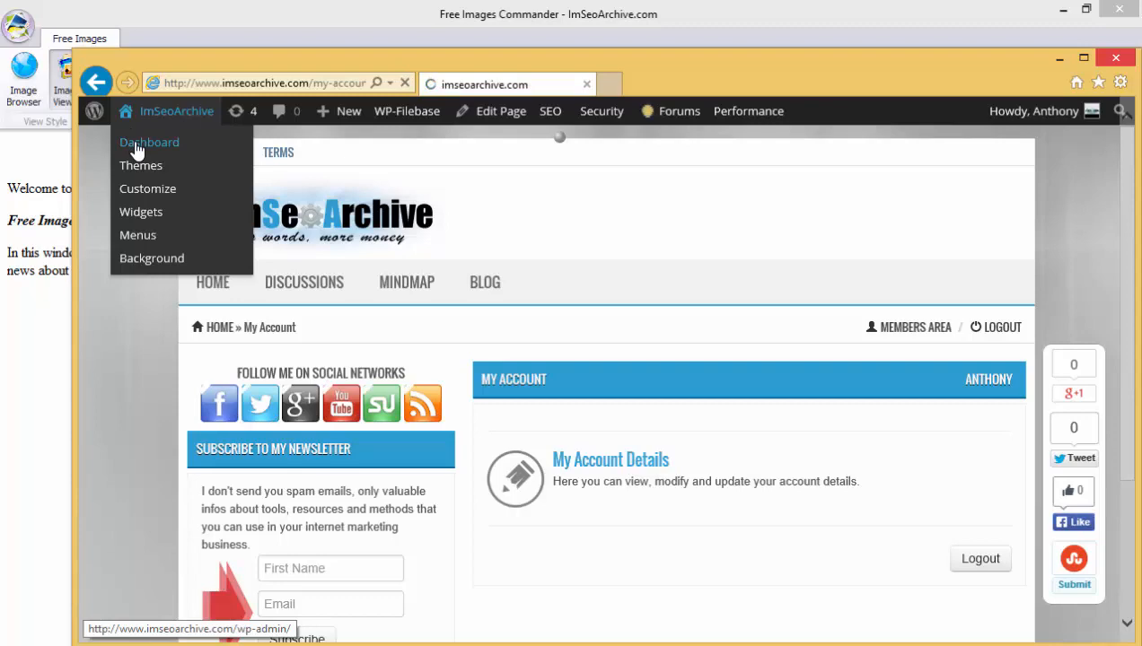
pyautogui.click(149, 142)
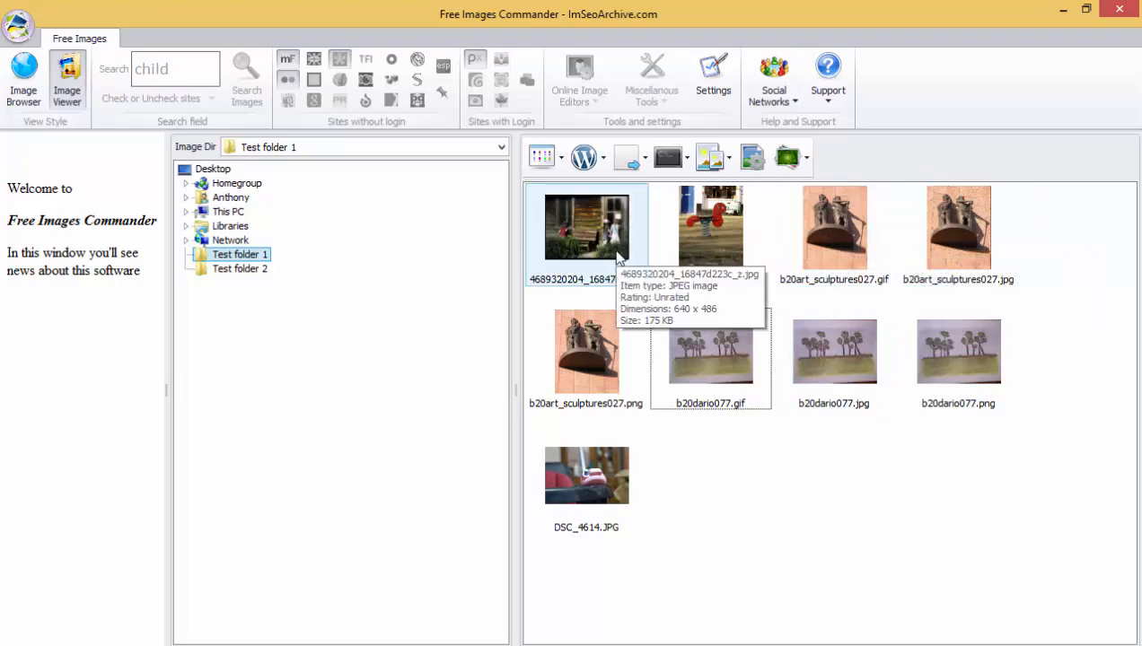
pyautogui.rightClick(586, 226)
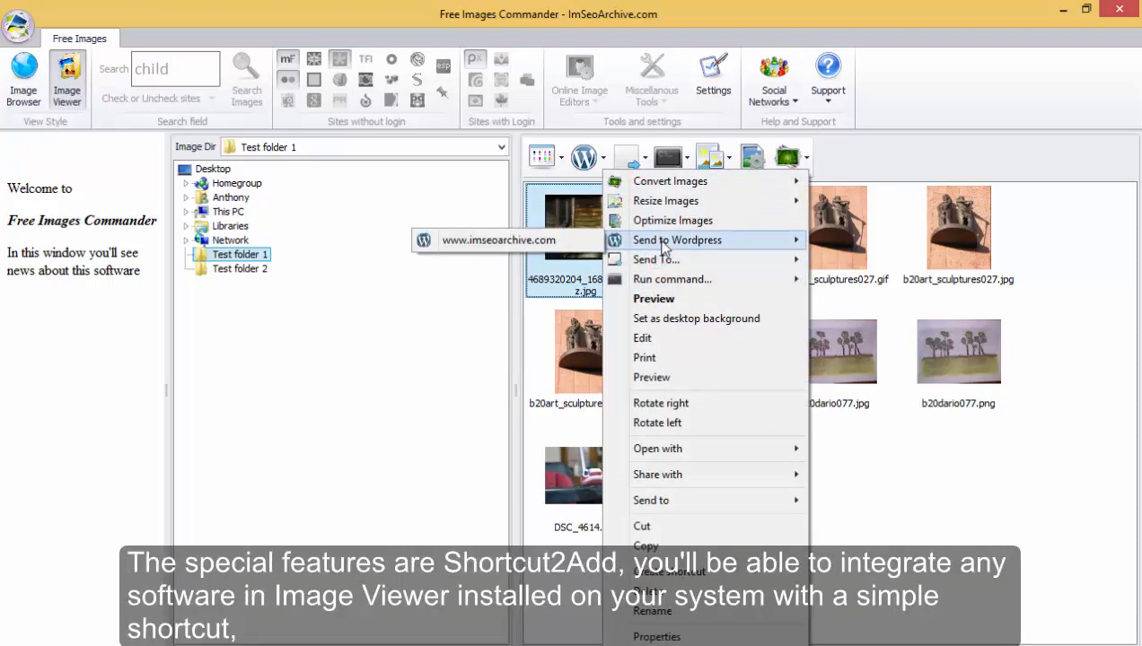
pyautogui.click(767, 496)
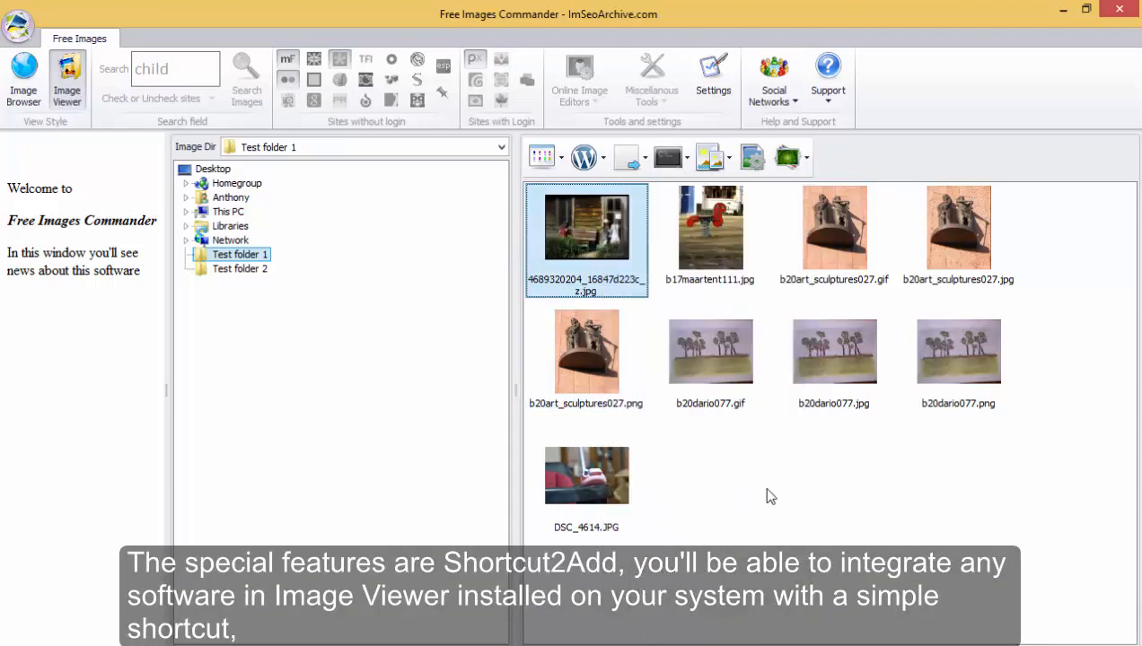
pyautogui.moveTo(389, 579)
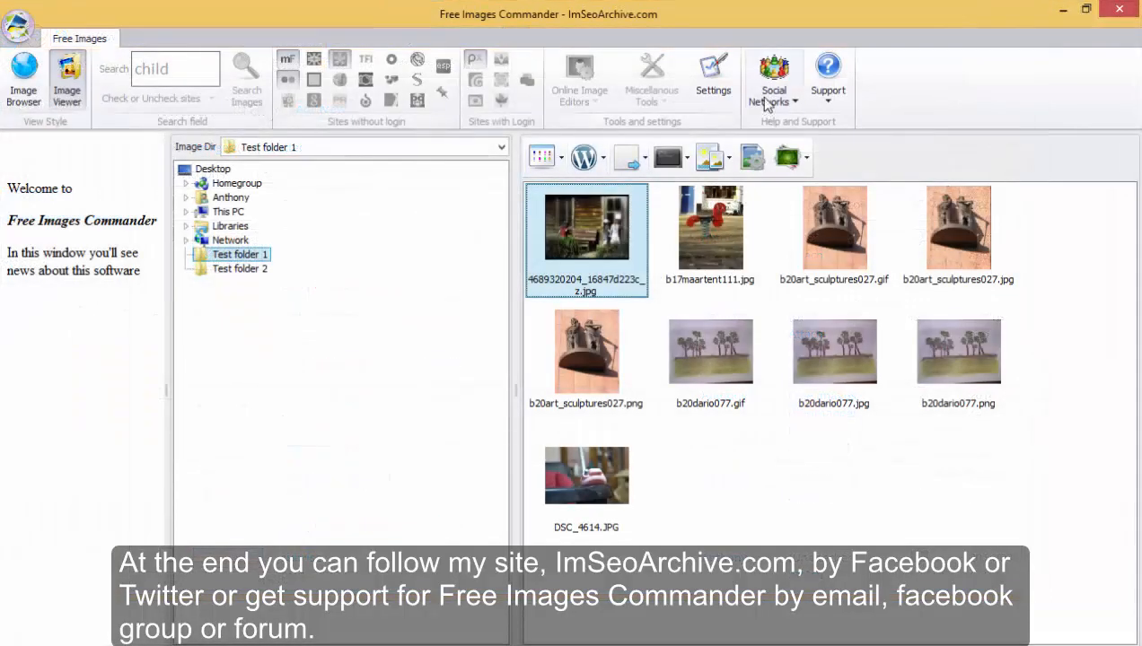
# Open the ImSeoArchive.com Facebook fan page, then show the Support options list
pyautogui.click(774, 81)
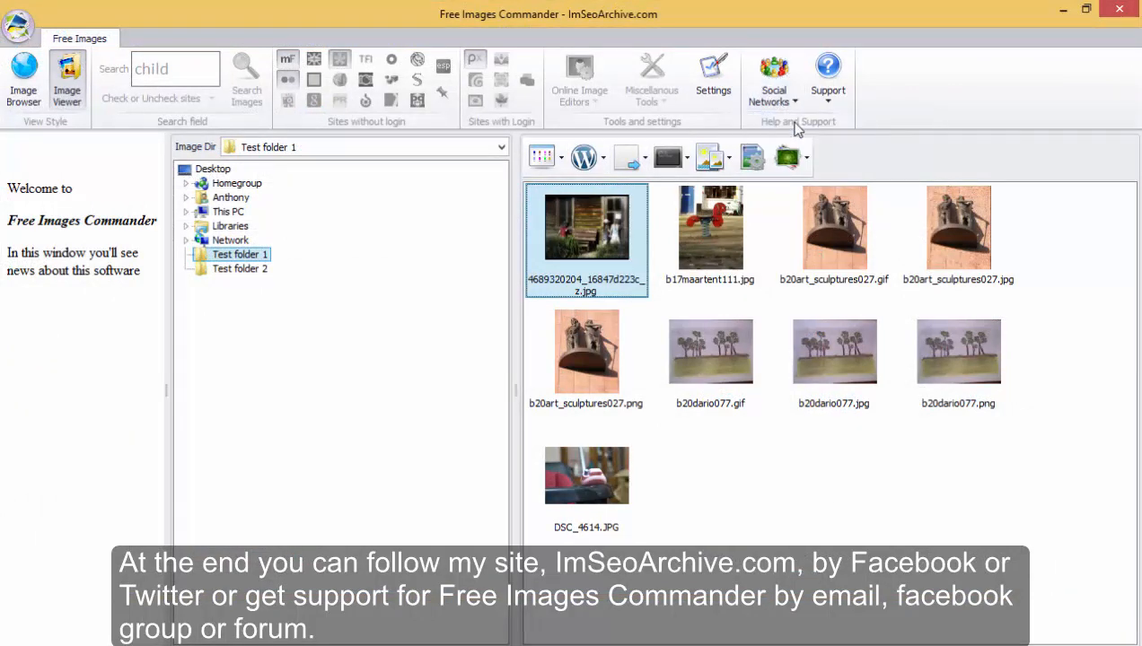
pyautogui.click(773, 77)
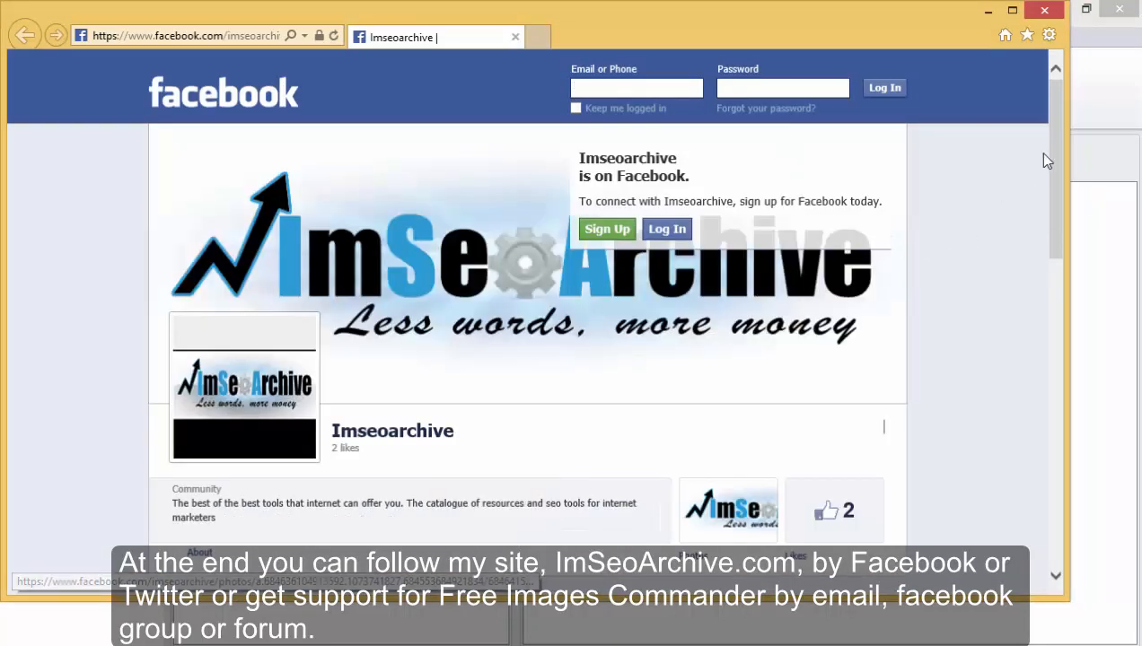
pyautogui.scroll(-3)
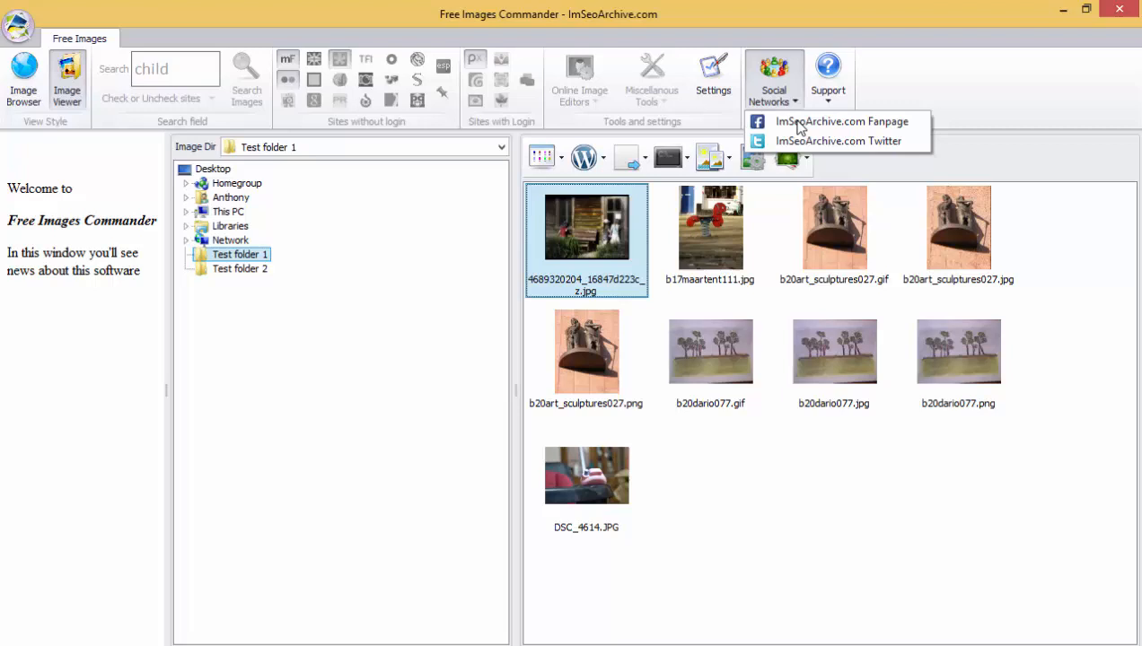
pyautogui.click(827, 77)
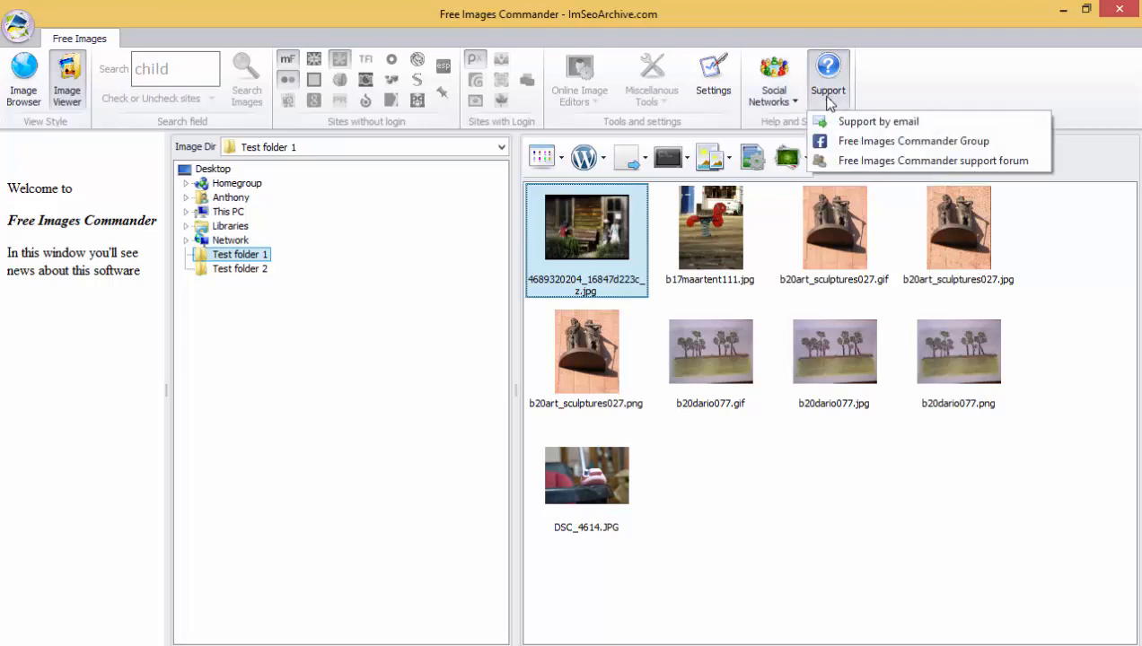
pyautogui.moveTo(913, 141)
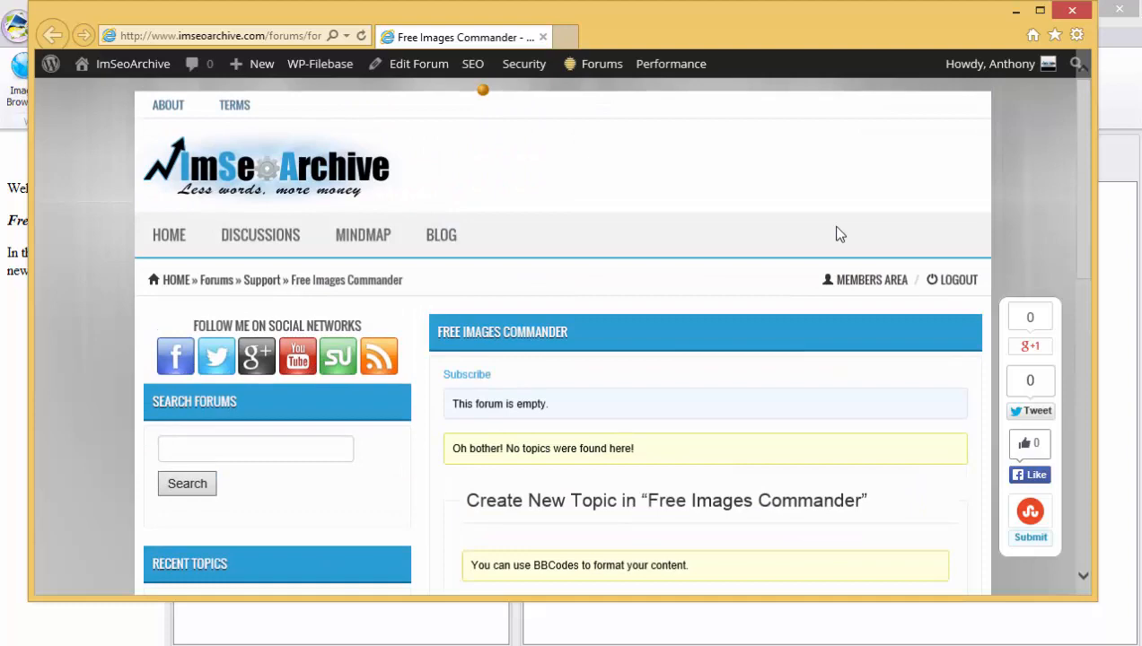
# Scroll down the empty Free Images Commander support forum to its new-topic form
pyautogui.scroll(-3)
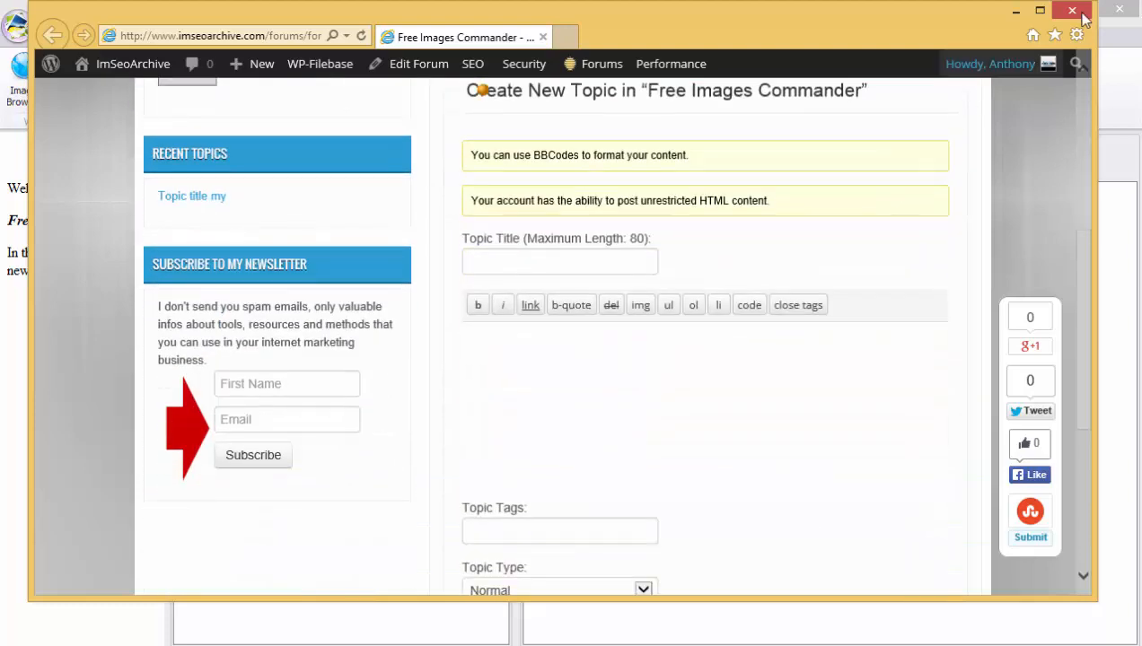